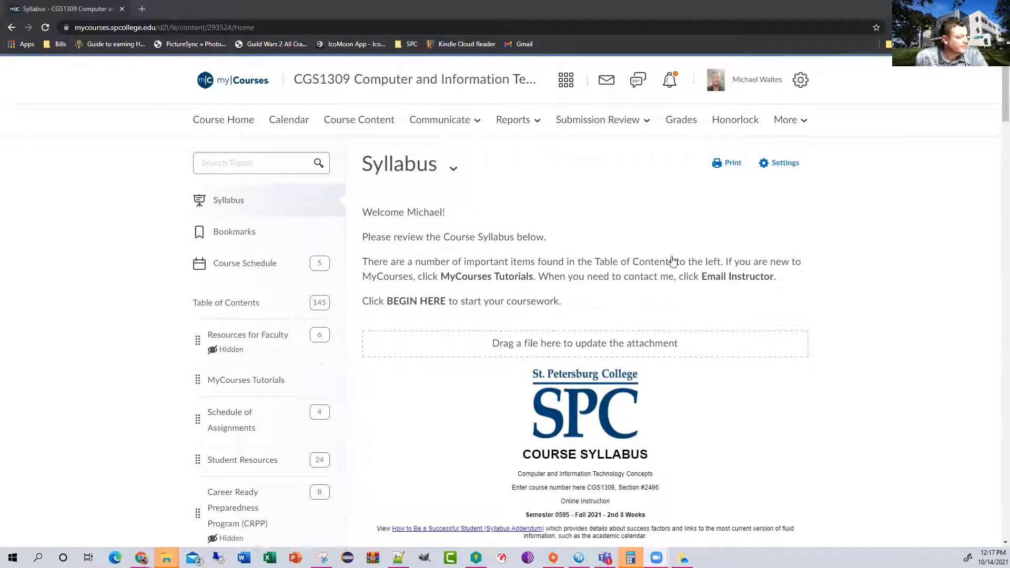
Scroll the syllabus down past Academic Department contacts to Course Information and Course Objectives
scroll(down, 3)
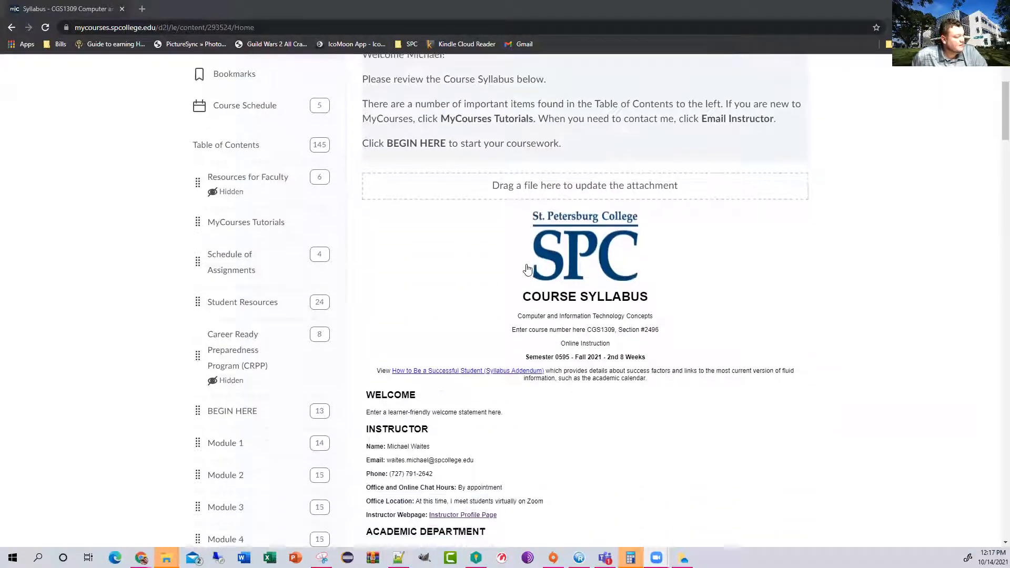
scroll(down, 3)
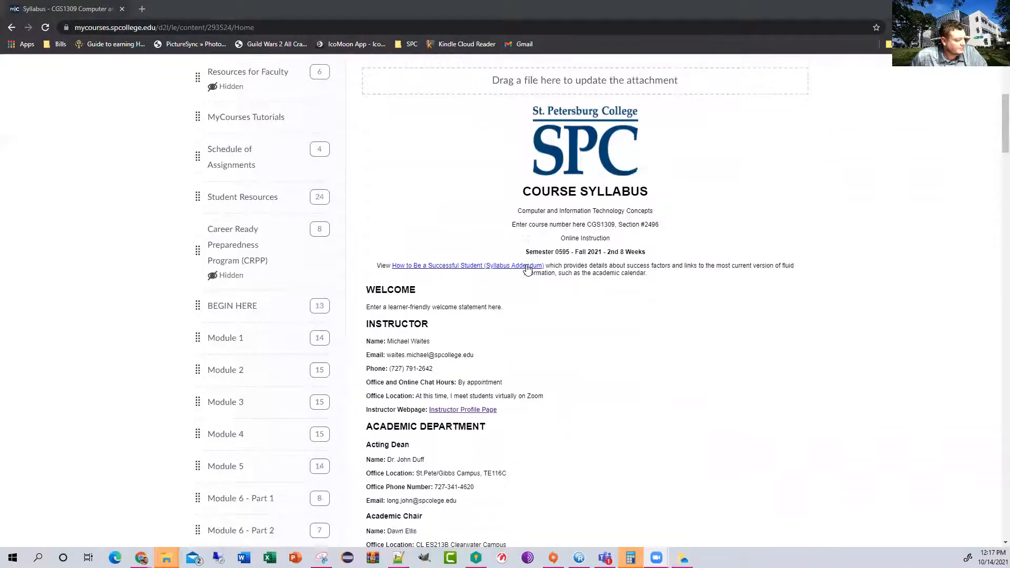
mouse_move(539, 239)
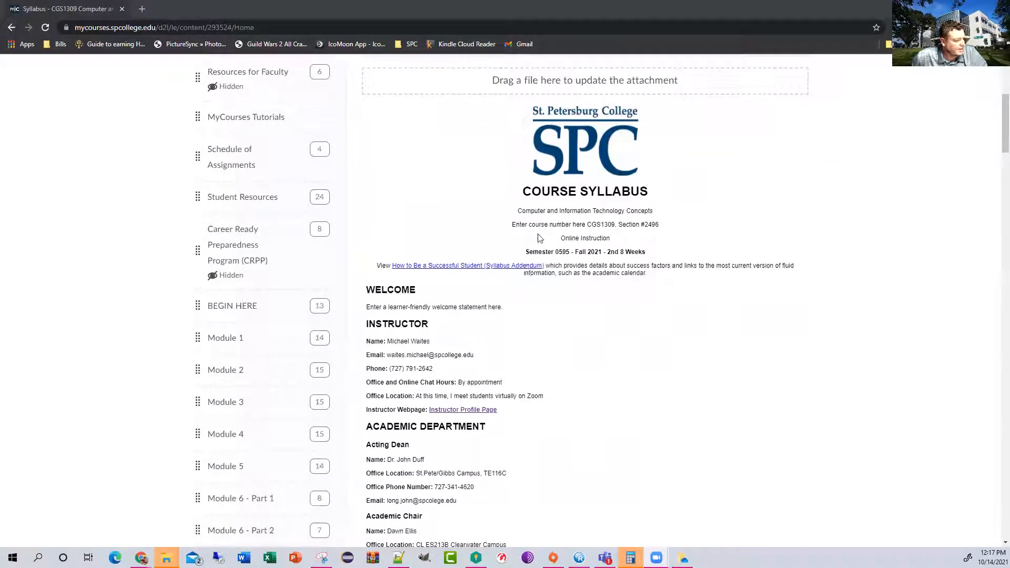
mouse_move(501, 242)
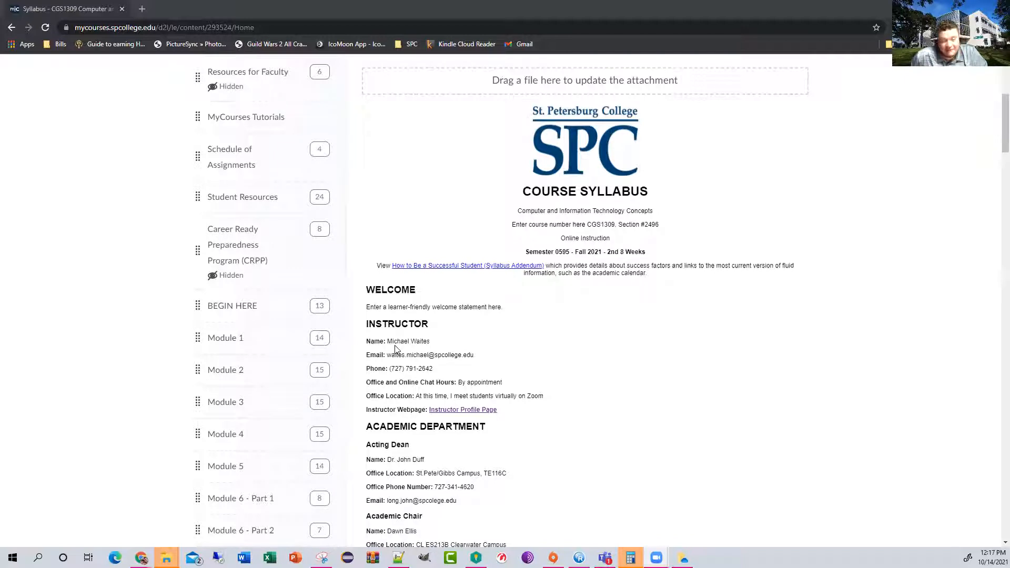
mouse_move(447, 416)
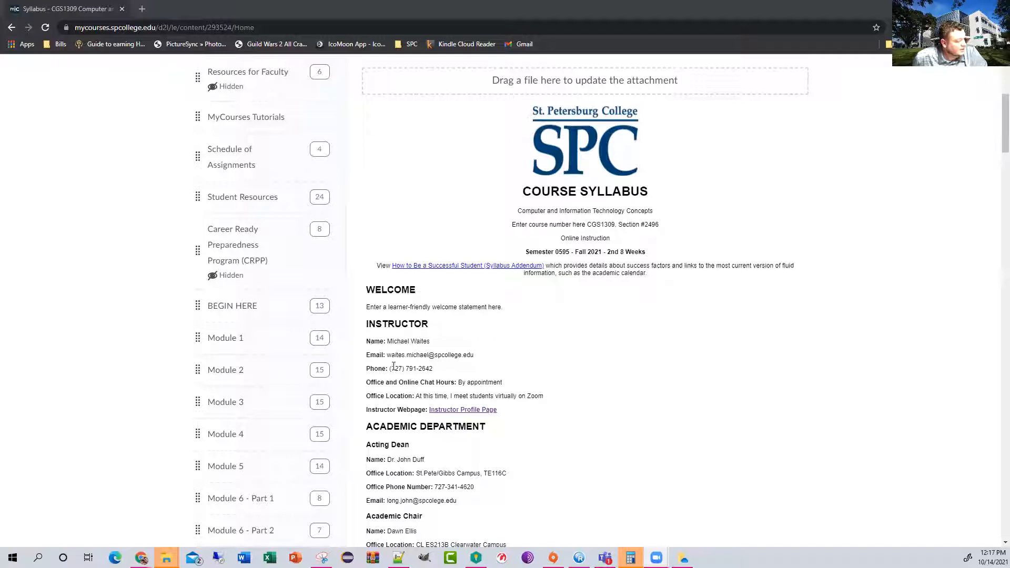
mouse_move(435, 373)
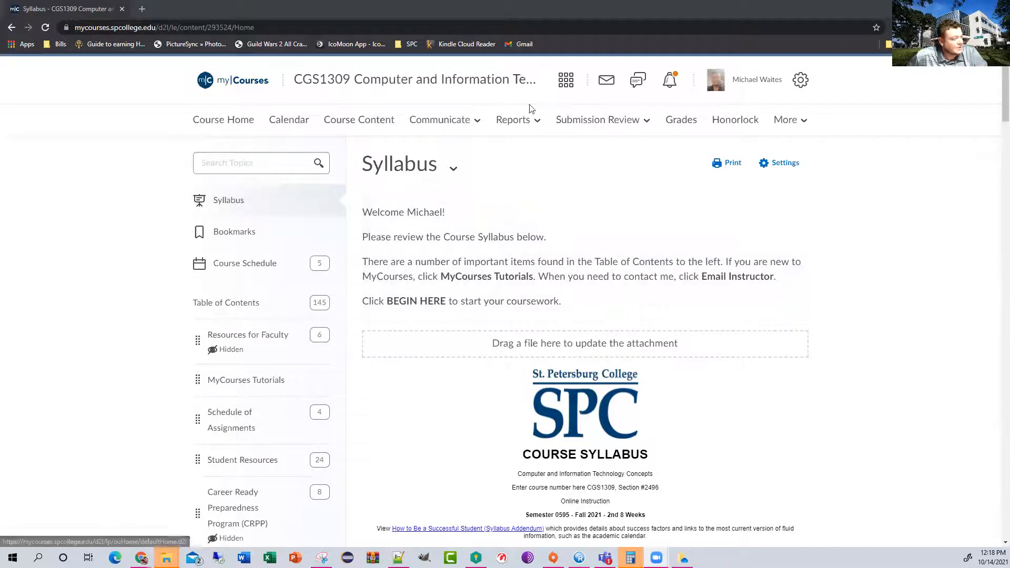
mouse_move(606, 80)
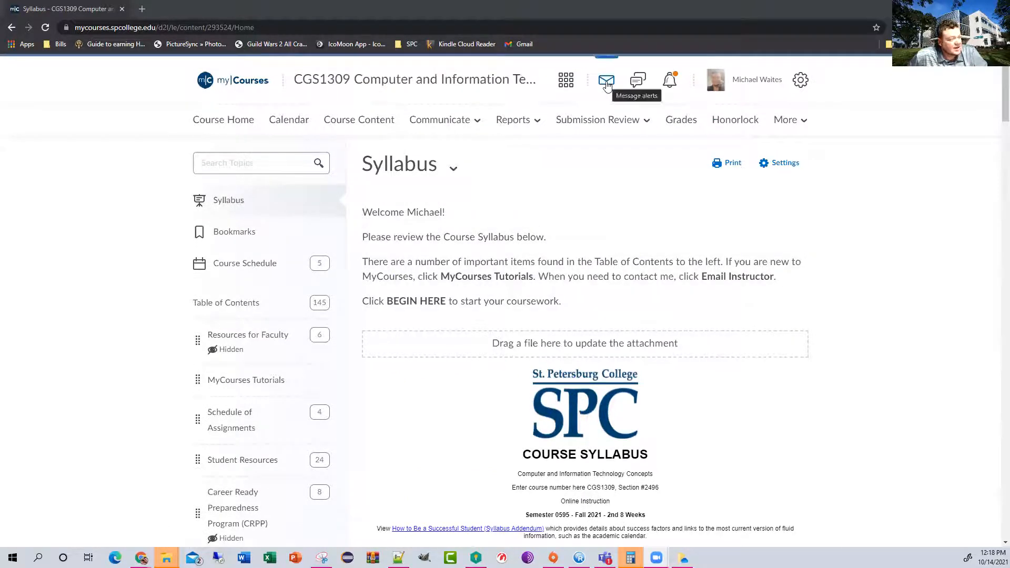
scroll(down, 3)
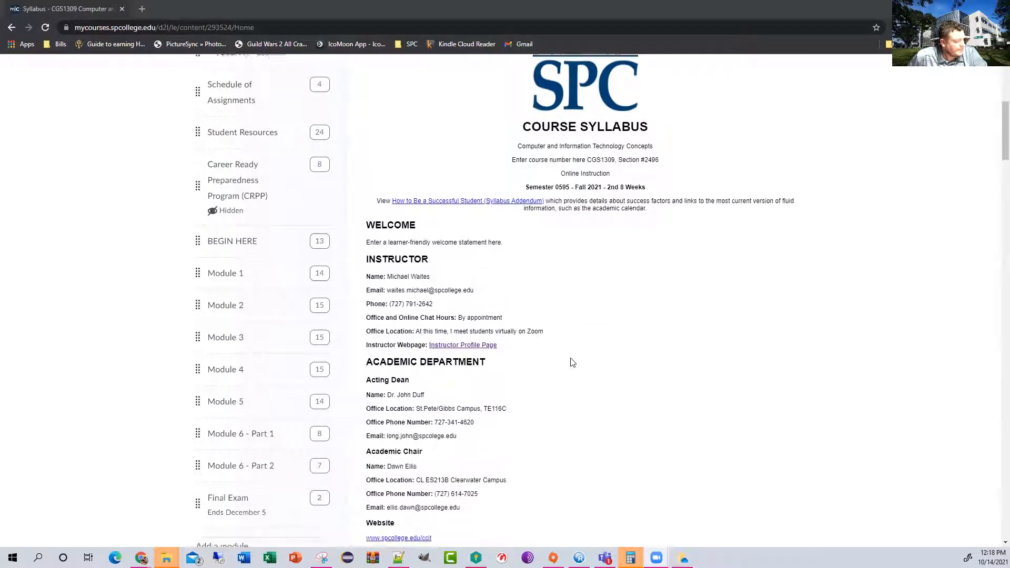
scroll(down, 3)
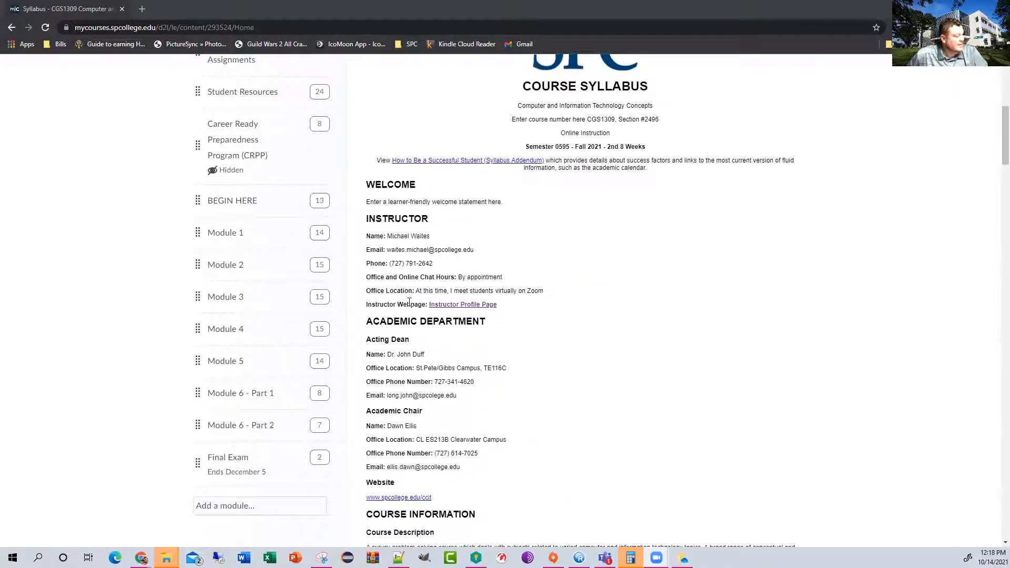
mouse_move(506, 311)
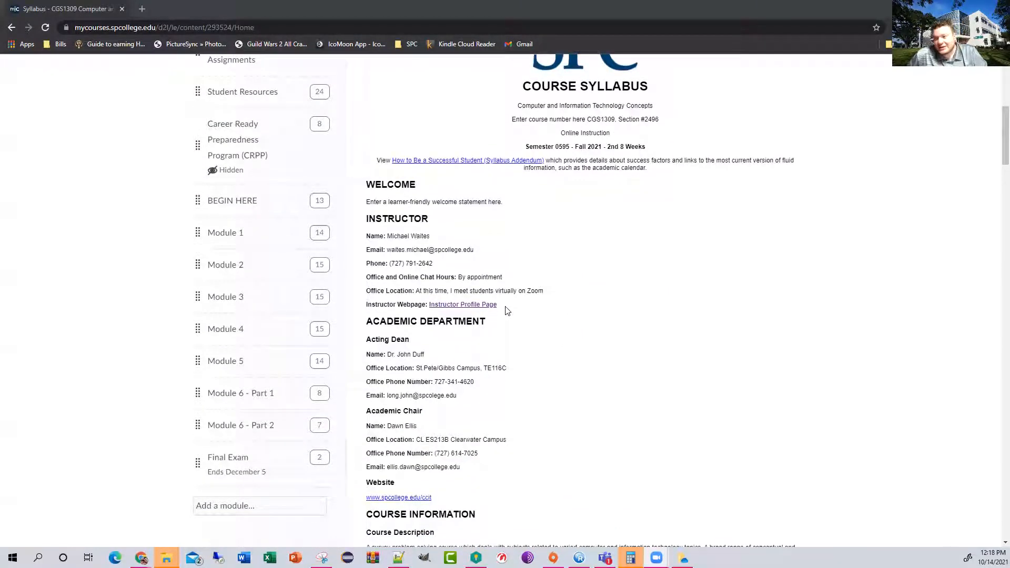
scroll(down, 3)
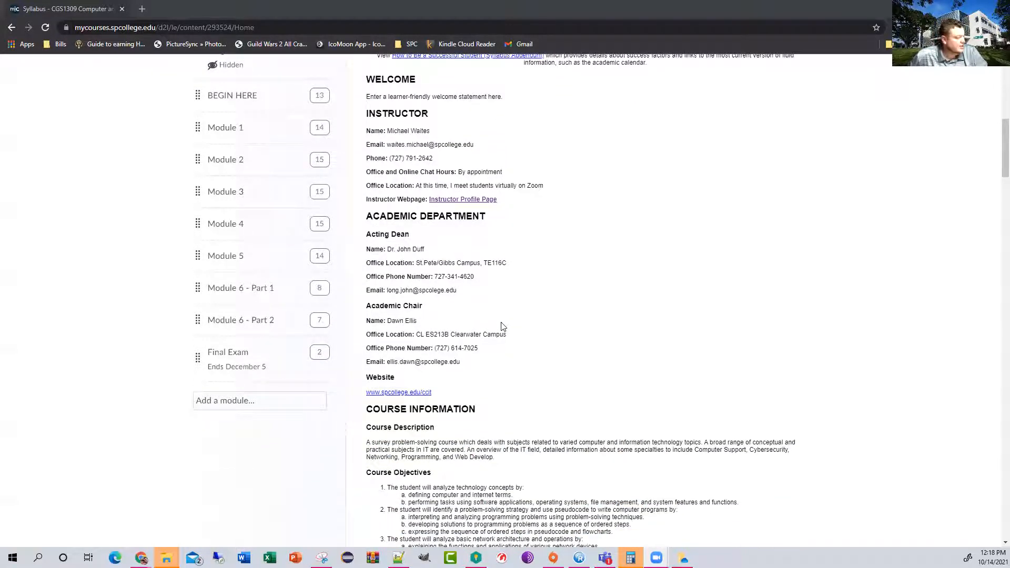
mouse_move(414, 225)
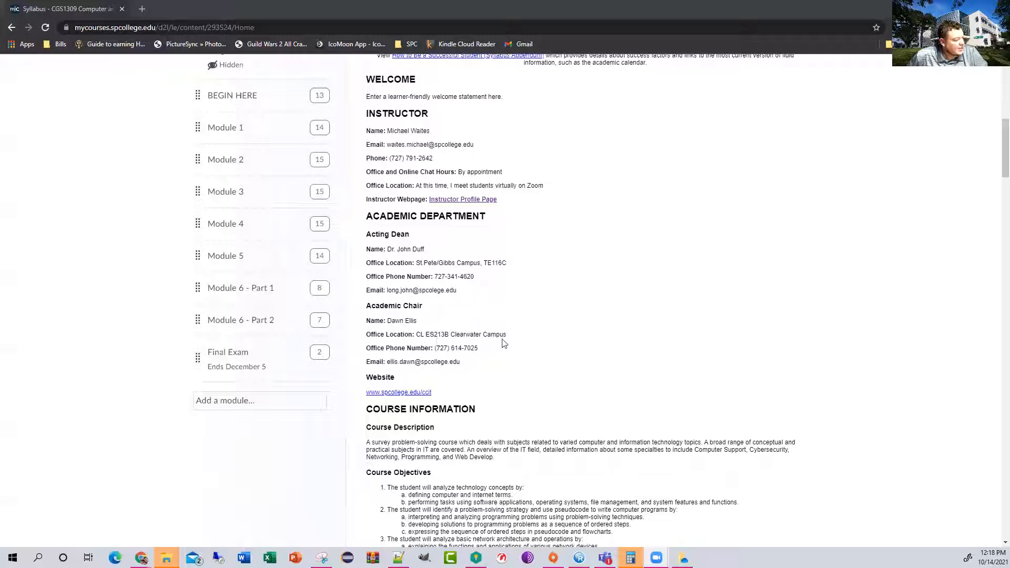
mouse_move(512, 384)
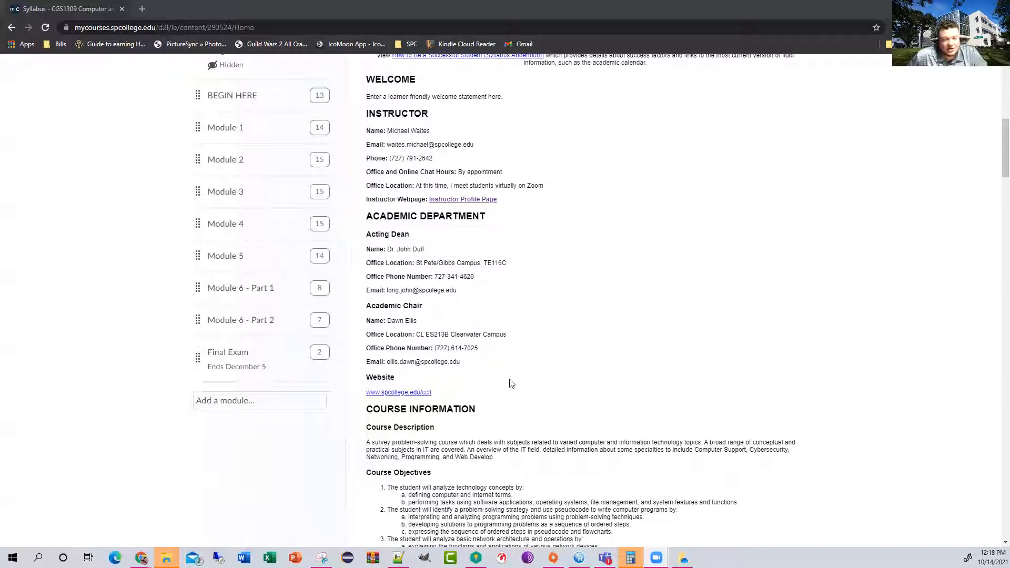
mouse_move(530, 386)
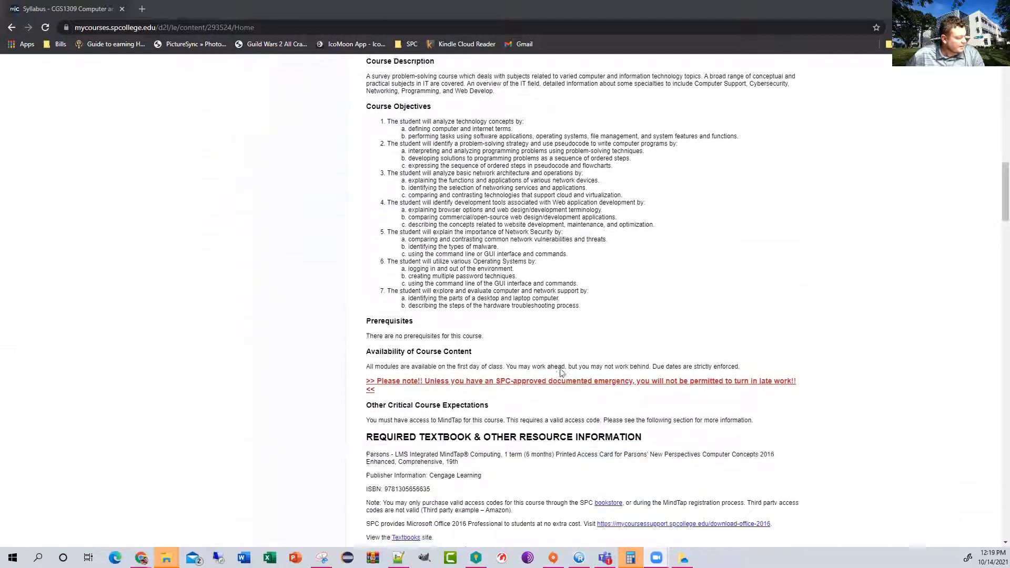
Scroll the syllabus to the Required Textbook and Learner Support sections
scroll(down, 3)
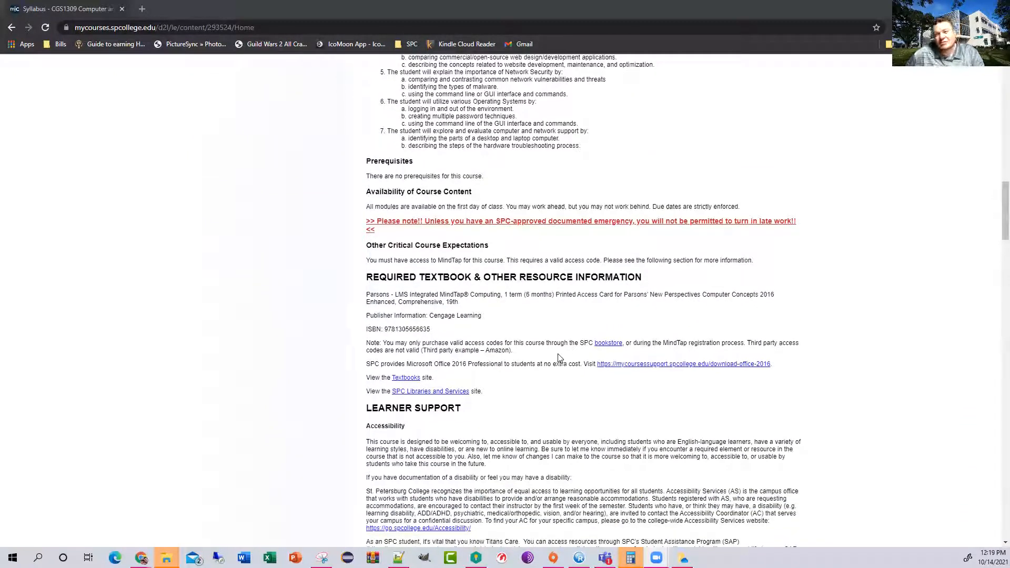
mouse_move(397, 235)
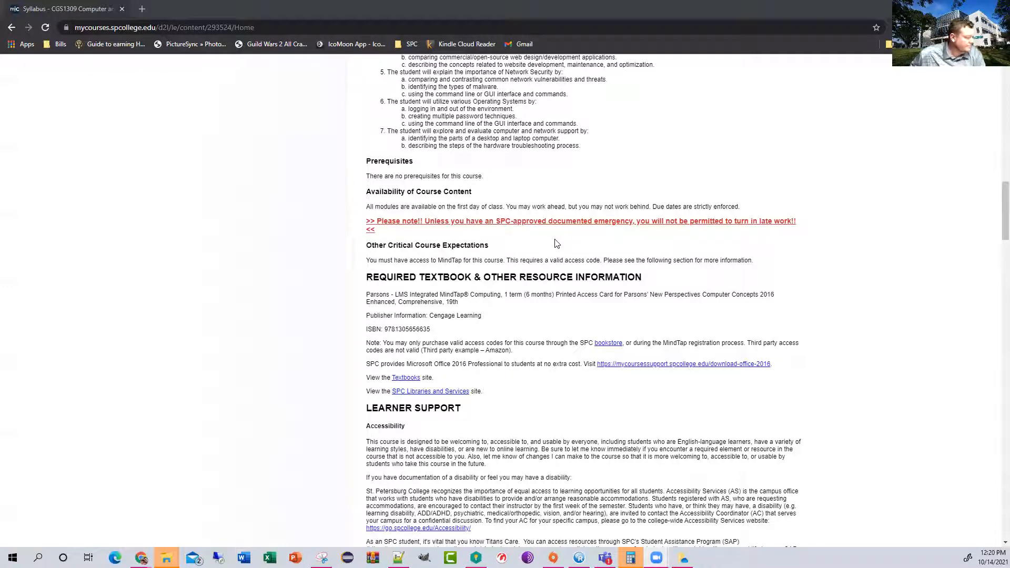
Scroll the syllabus so the Titans Care links and Important Dates heading are visible
scroll(down, 3)
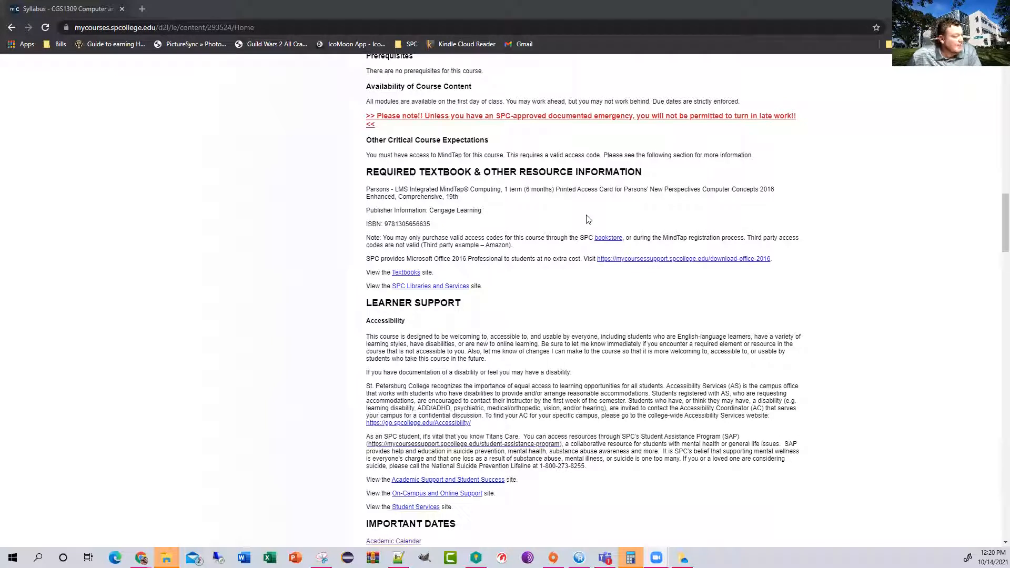
mouse_move(552, 209)
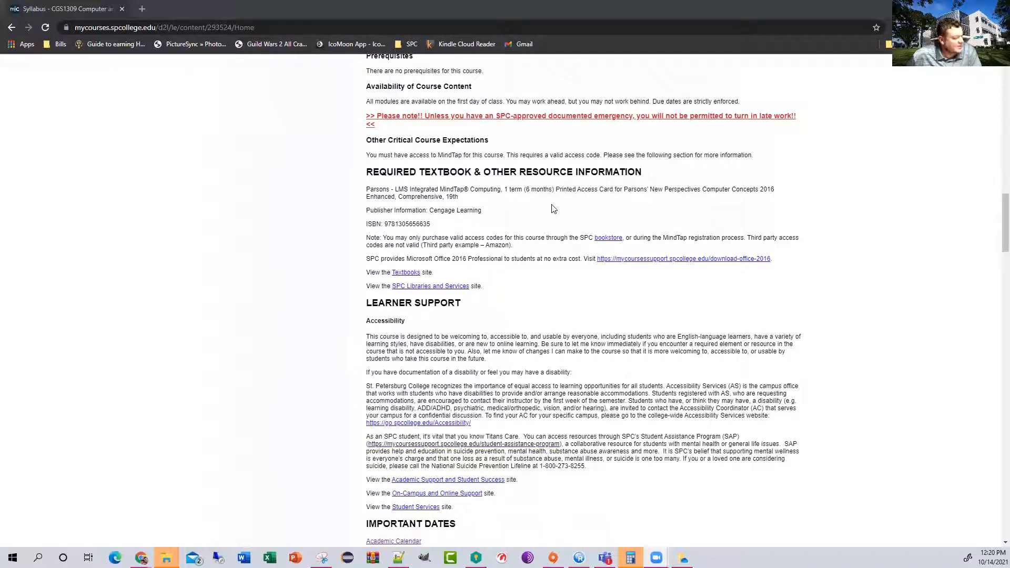
mouse_move(541, 225)
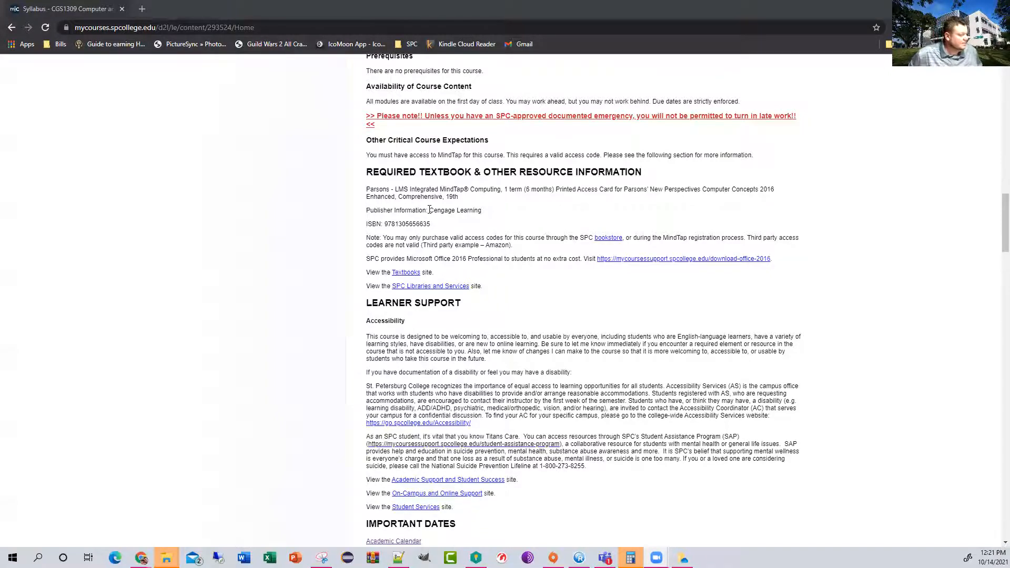
scroll(down, 3)
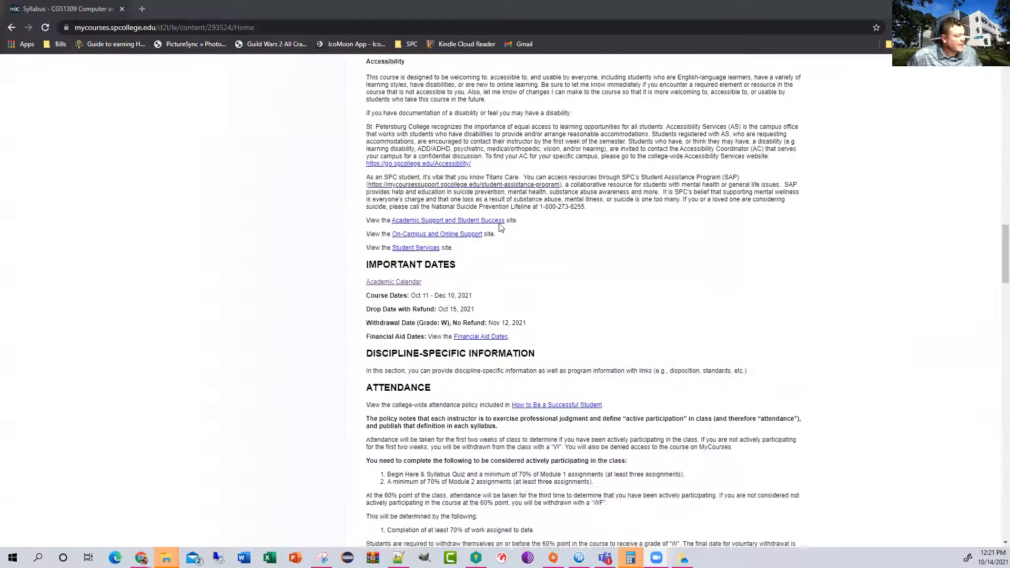
scroll(up, 3)
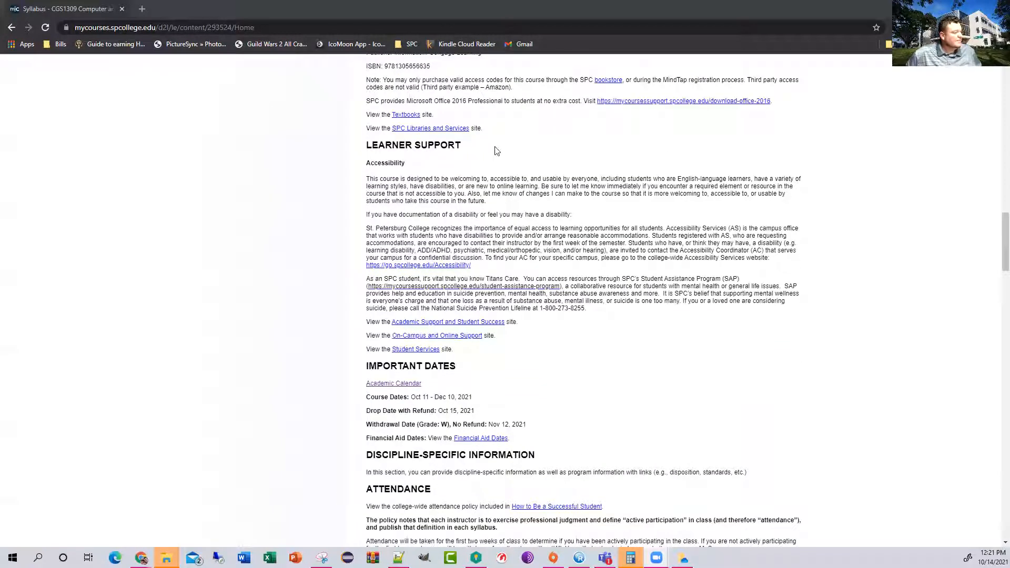
mouse_move(404, 172)
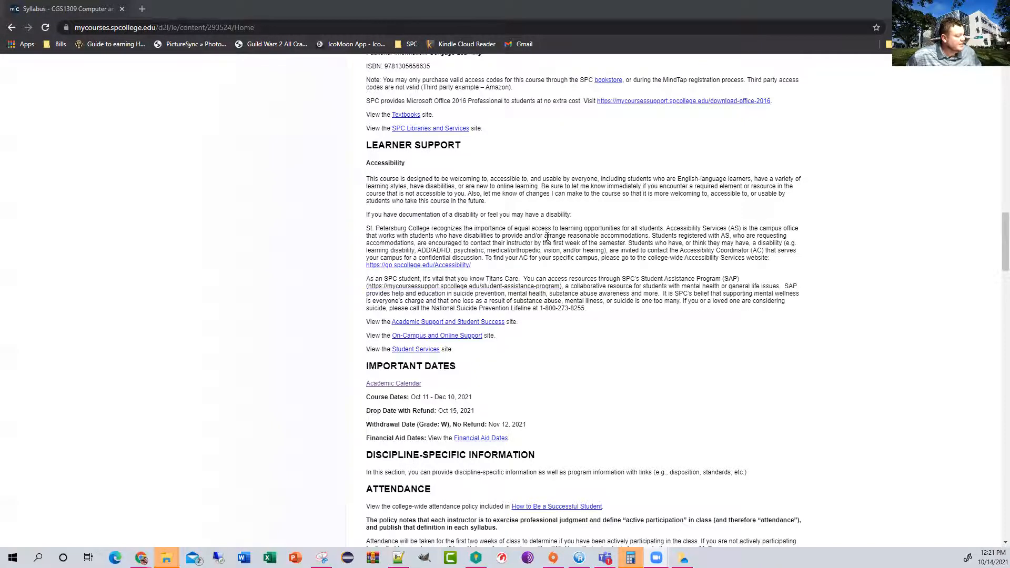
scroll(down, 3)
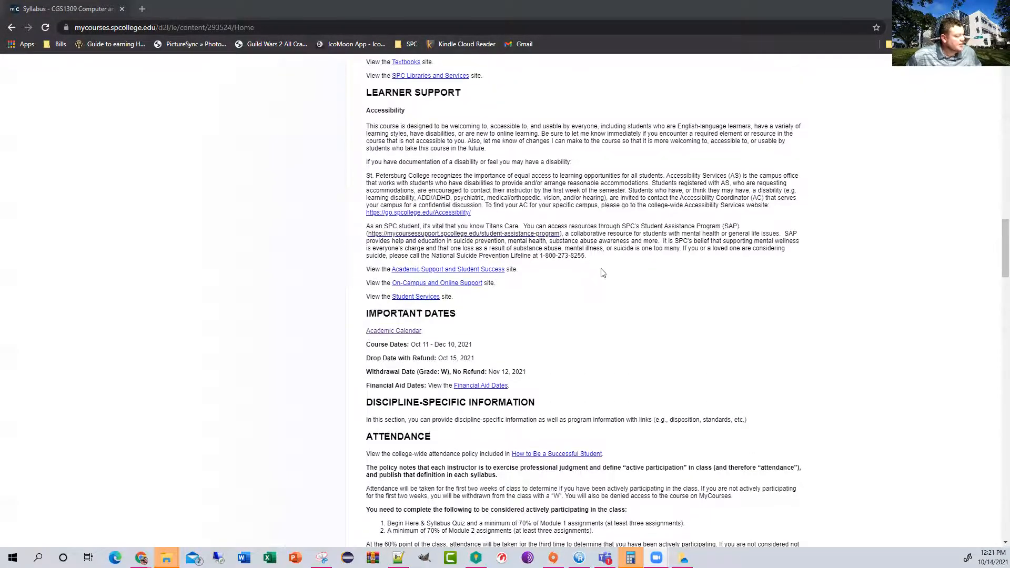
scroll(down, 3)
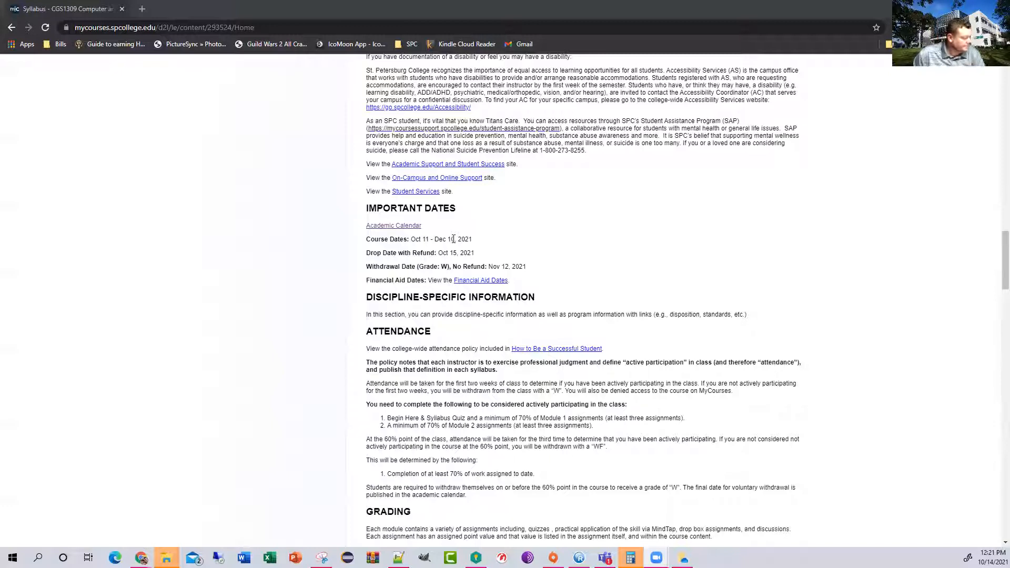
scroll(down, 3)
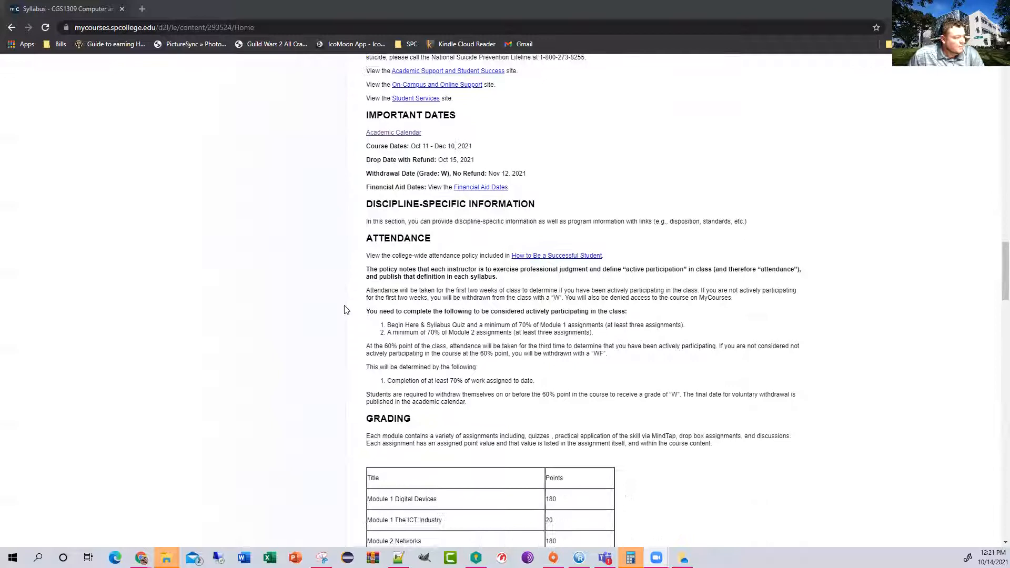
scroll(up, 3)
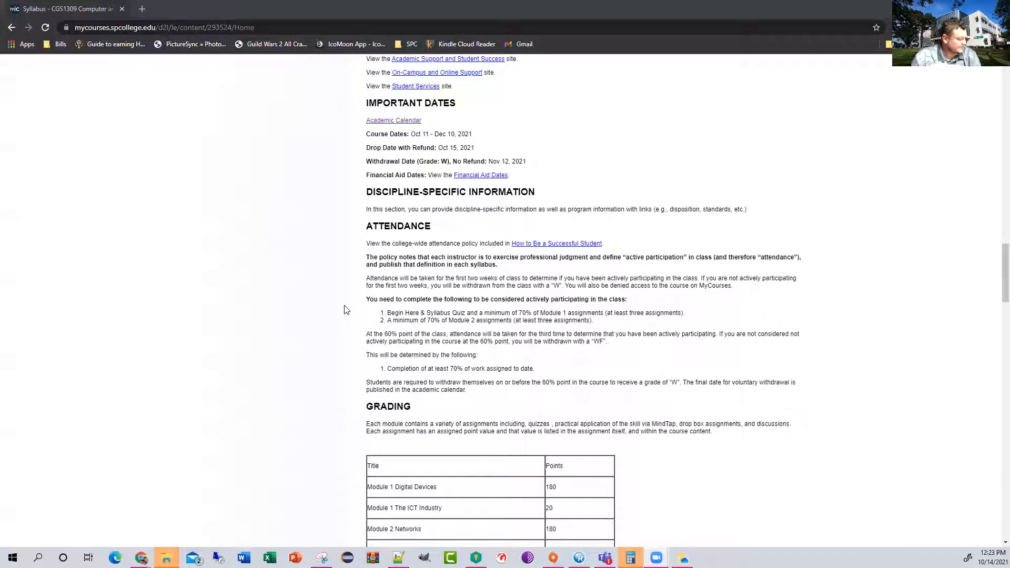
scroll(down, 3)
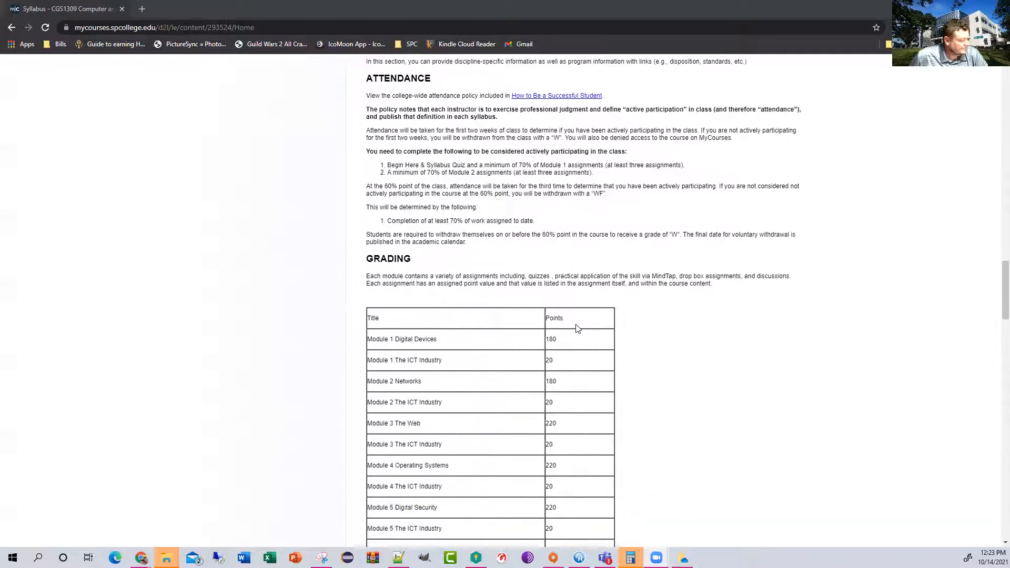
scroll(down, 3)
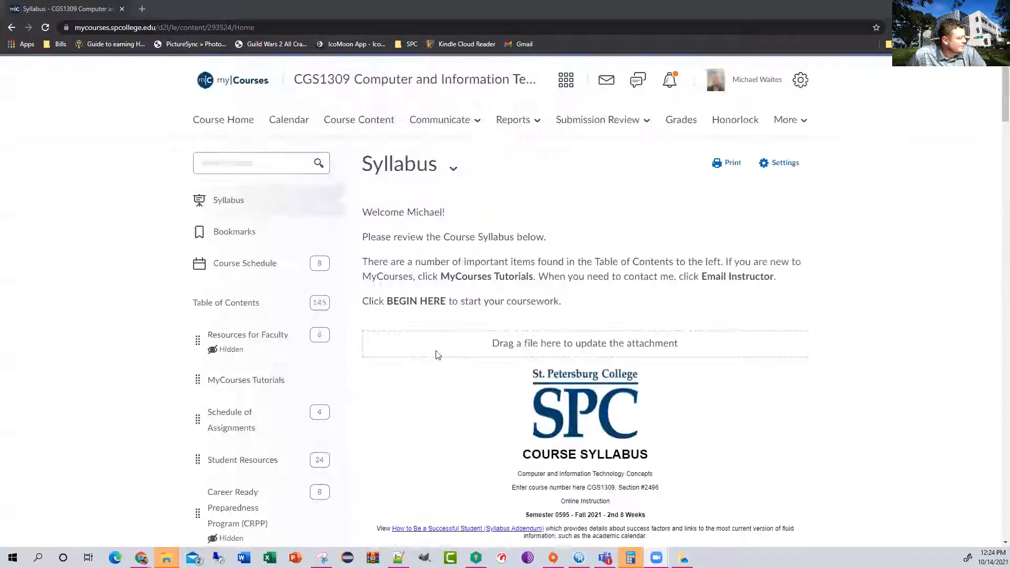
scroll(down, 3)
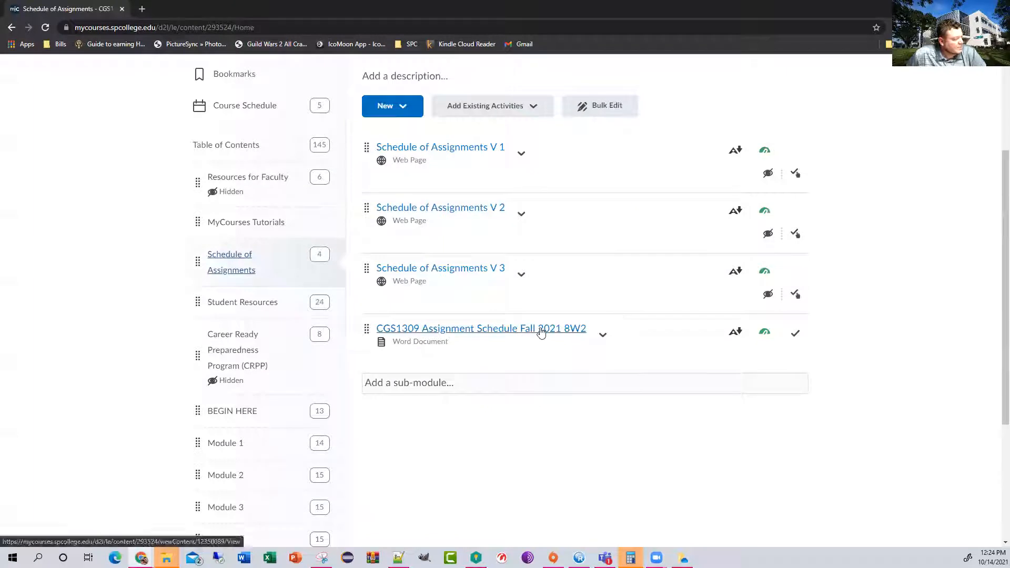
Open the CGS1309 Assignment Schedule Fall 2021 8W2 Word document and view its weekly due dates
click(481, 329)
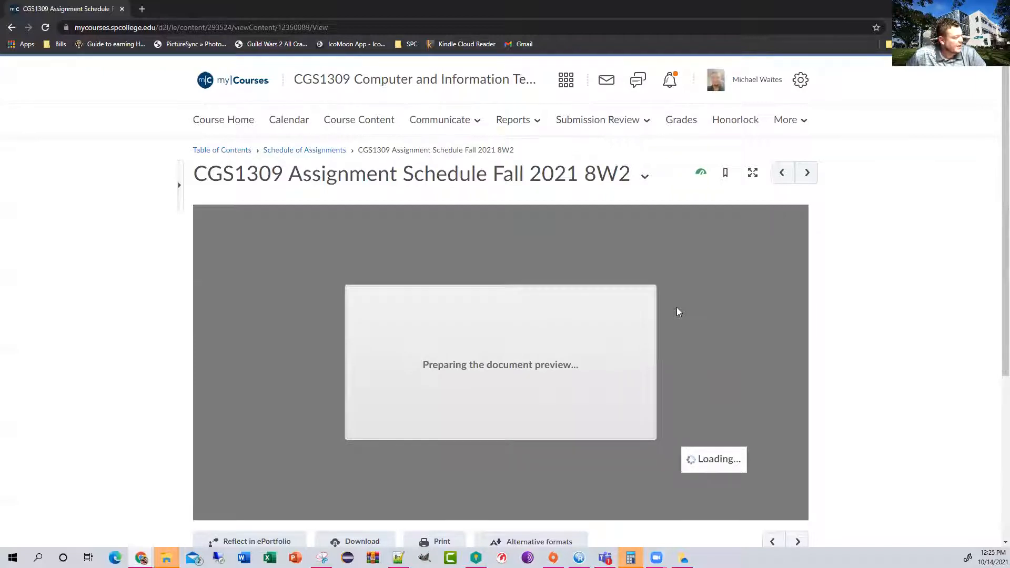
scroll(down, 3)
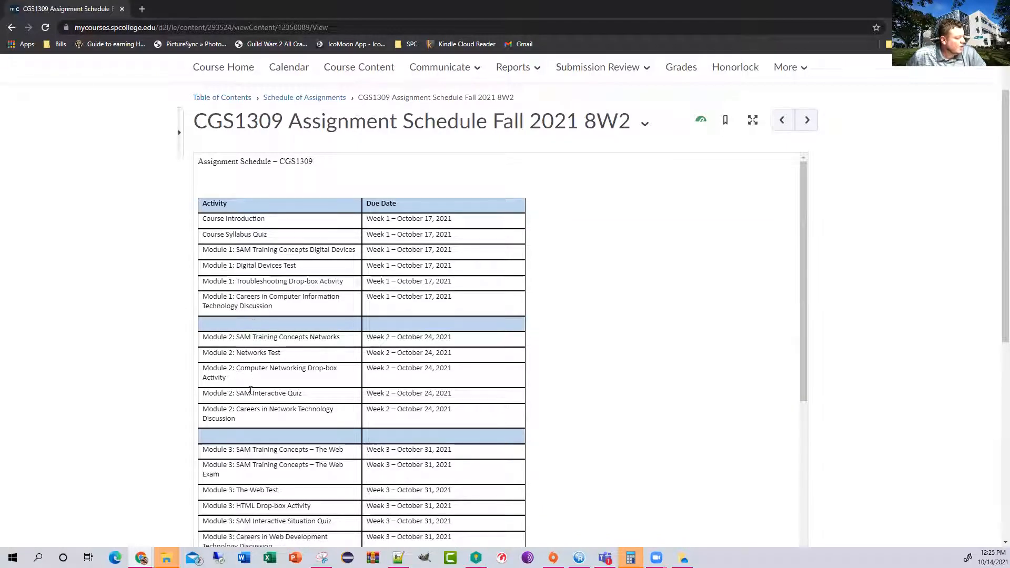
Scroll the assignment schedule to review Modules 1–3 activities and due dates
scroll(down, 3)
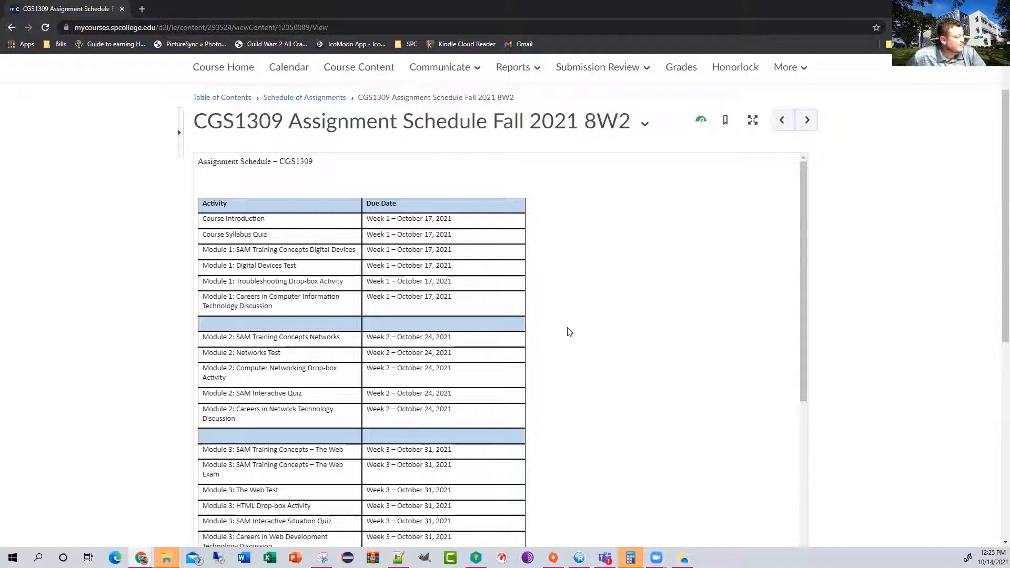
mouse_move(322, 160)
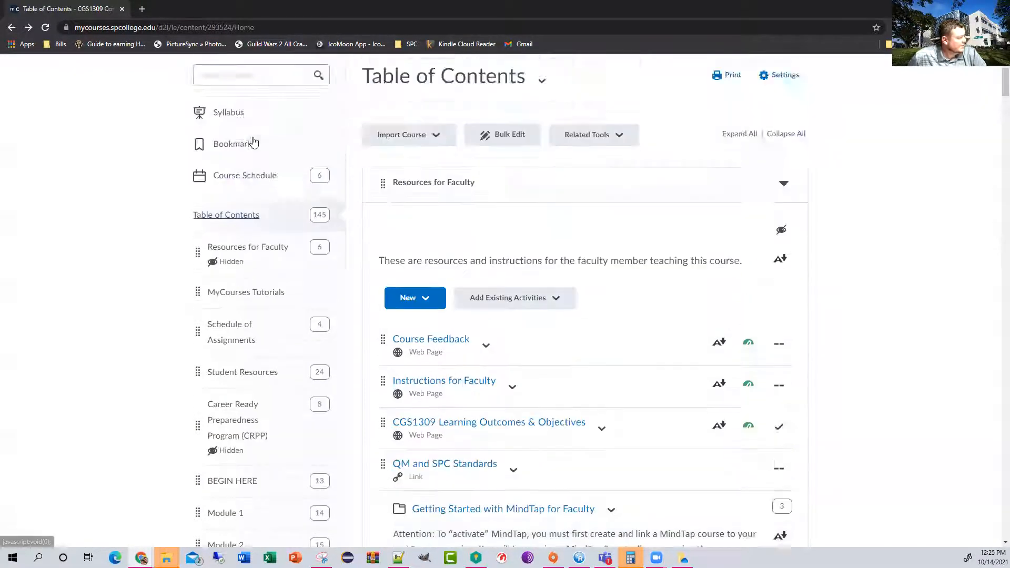
Return to the Syllabus from the left navigation and scroll into its expectations section
click(229, 112)
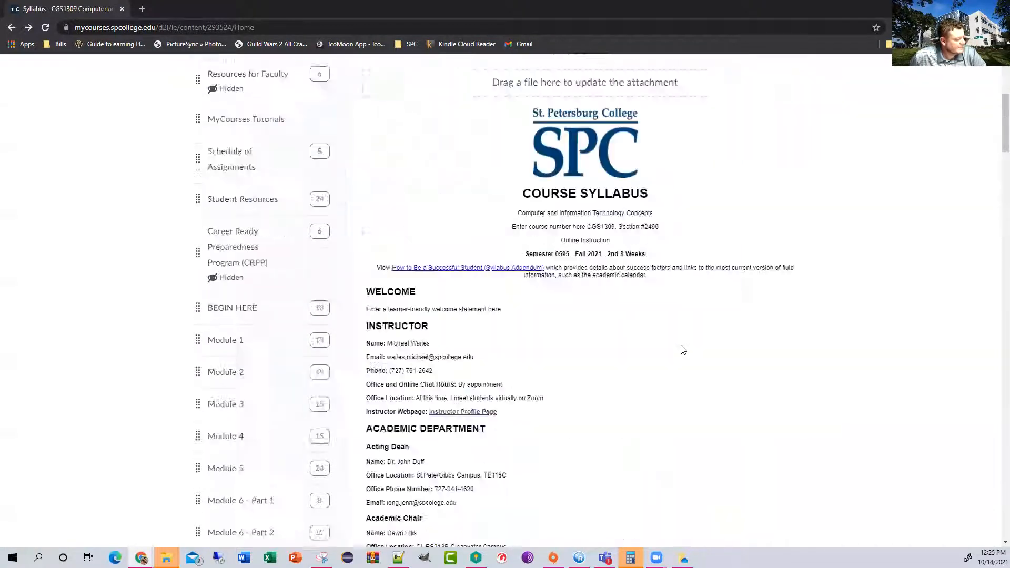
scroll(down, 3)
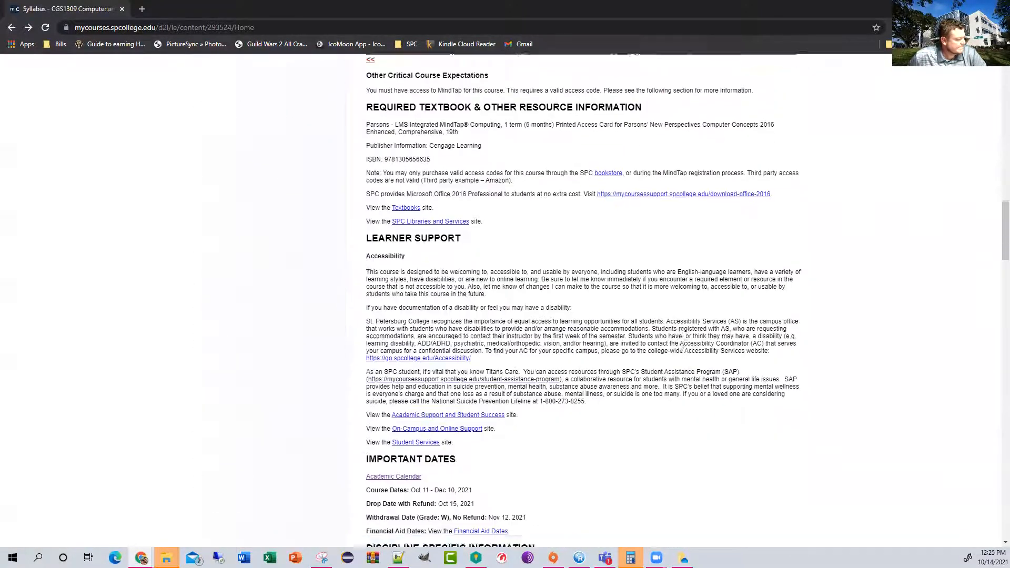
scroll(down, 3)
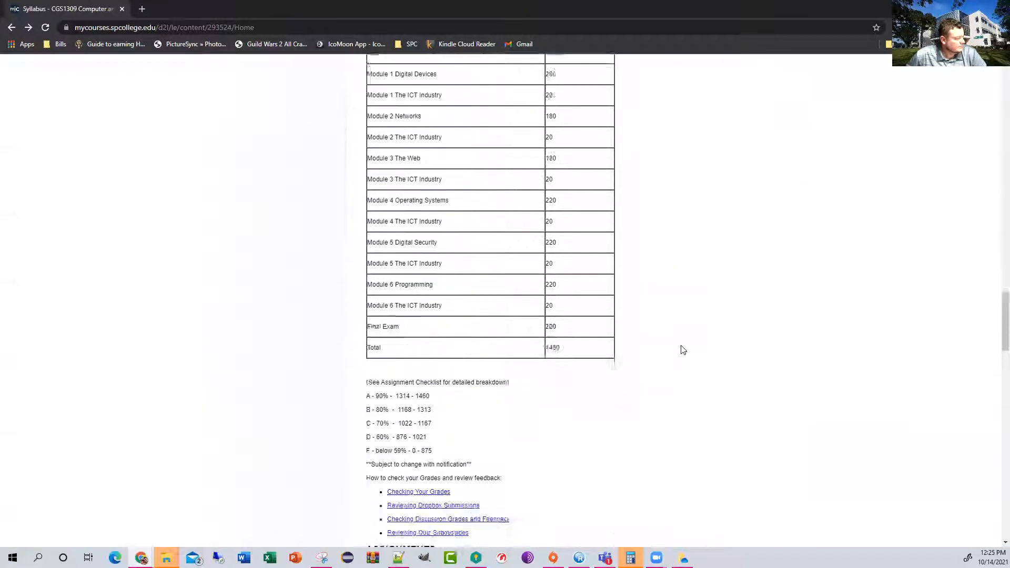
scroll(down, 3)
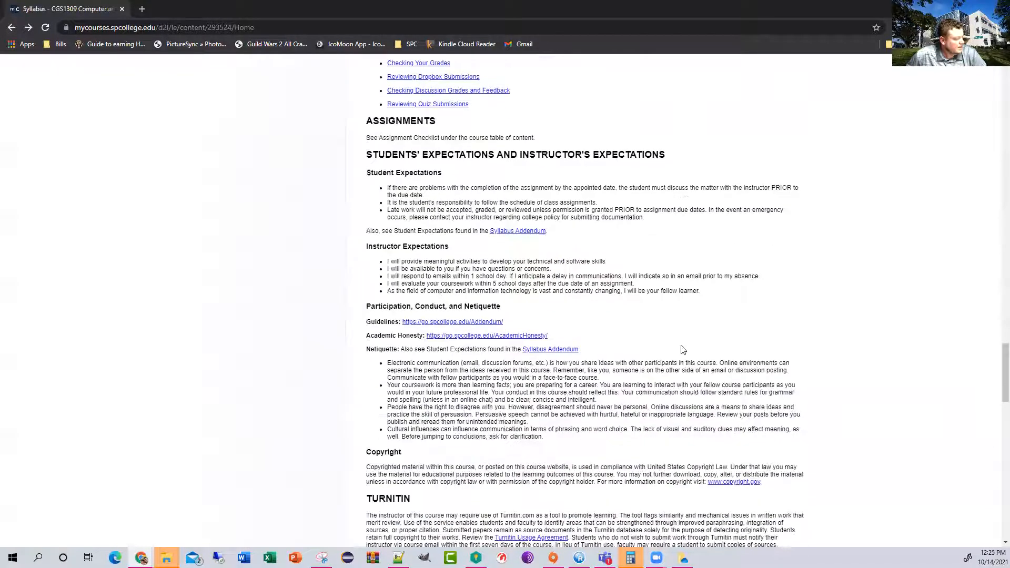
mouse_move(692, 350)
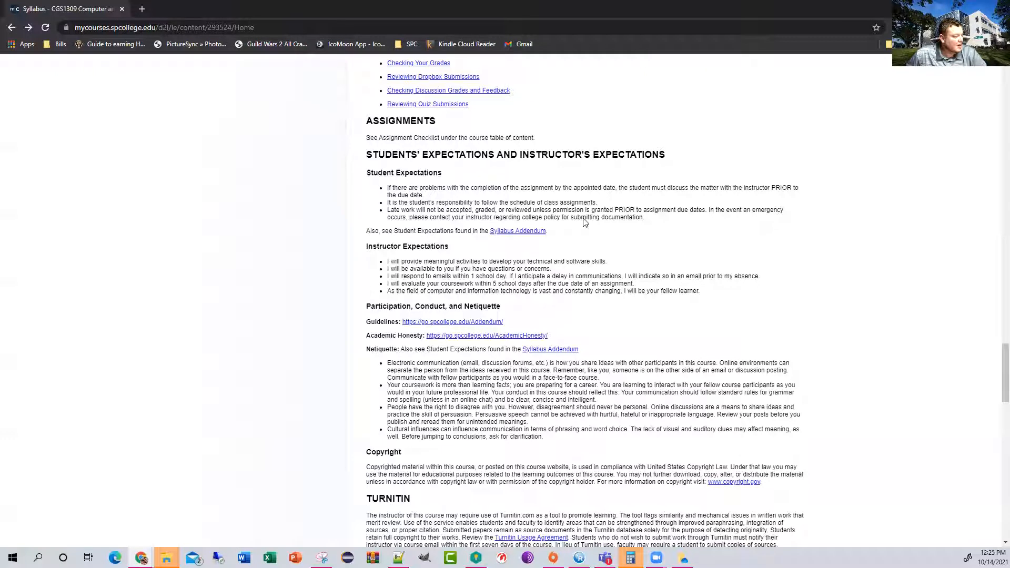
mouse_move(674, 258)
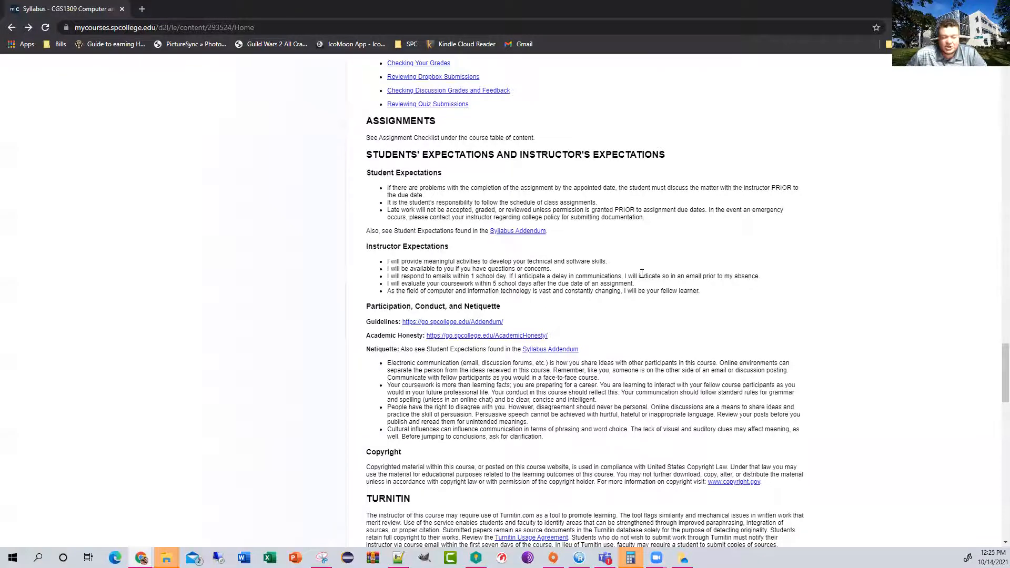
Continue through the syllabus's Turnitin and technology requirements sections
scroll(down, 3)
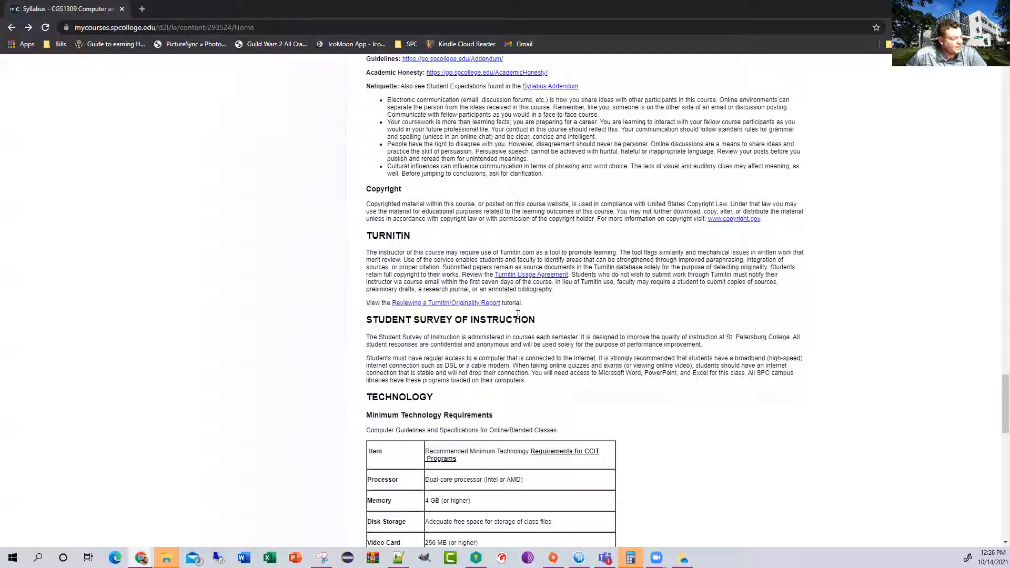
scroll(down, 3)
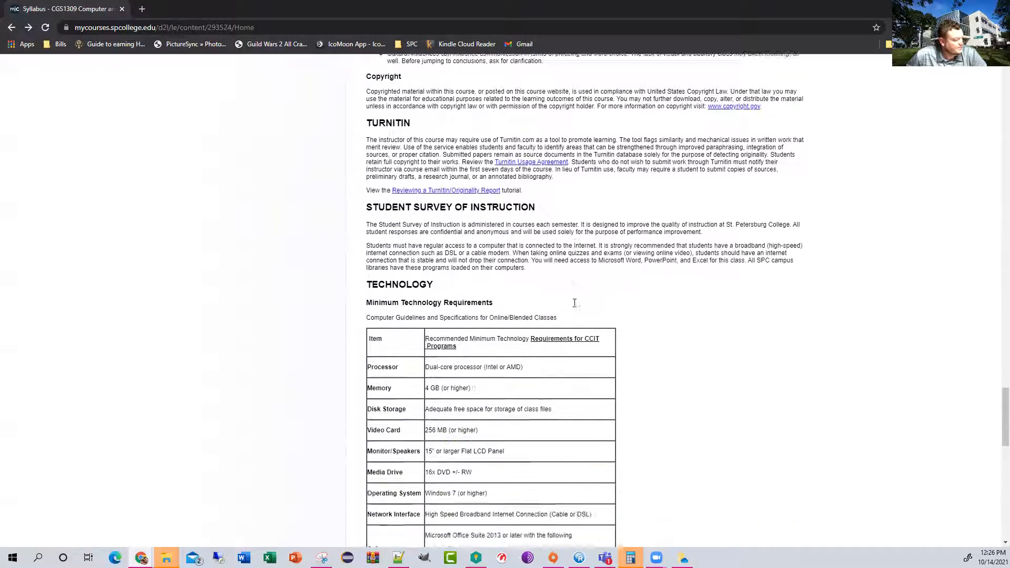
scroll(down, 3)
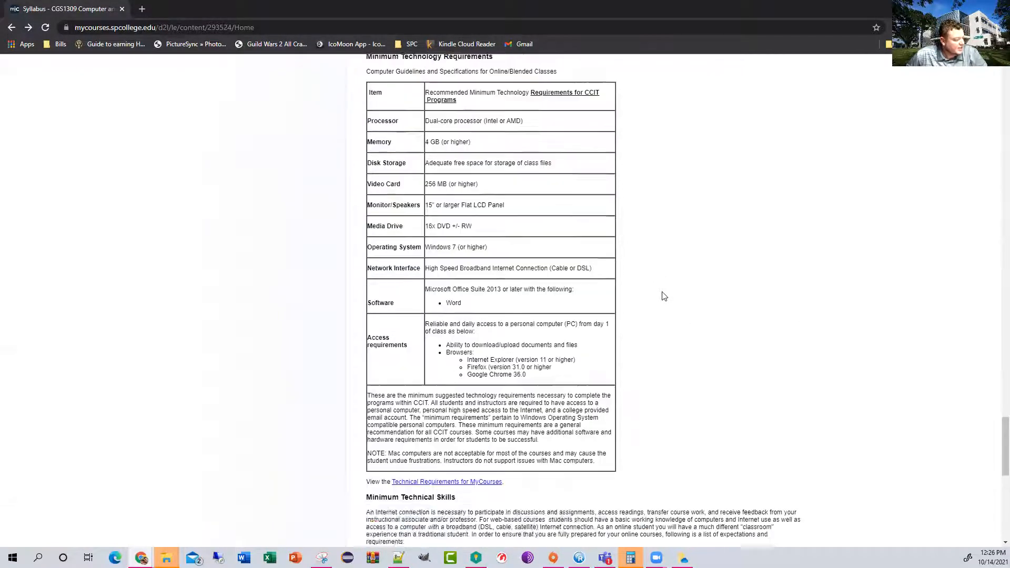
scroll(down, 3)
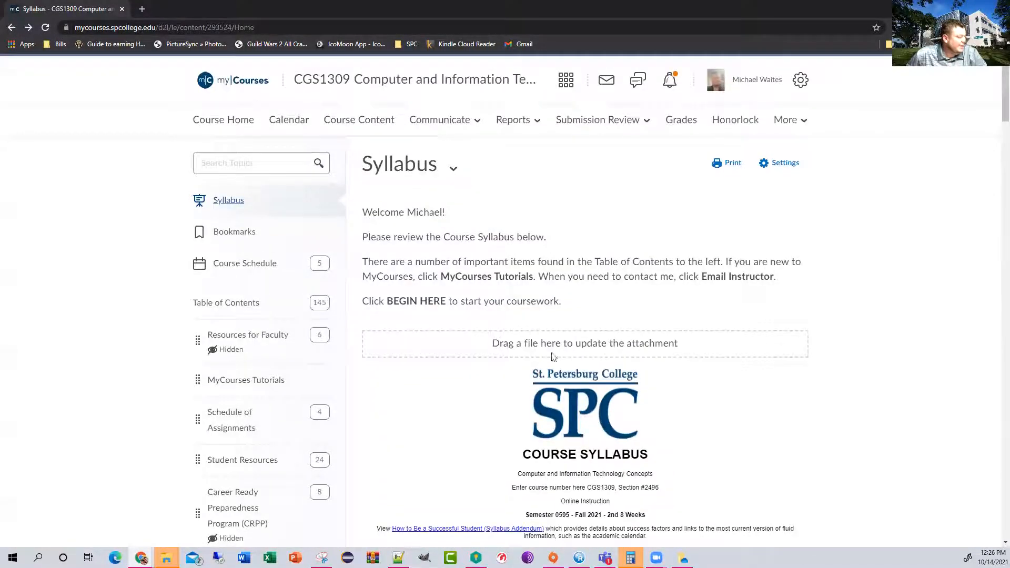
Expand the BEGIN HERE module to show its sub-items and start down its content page
scroll(down, 3)
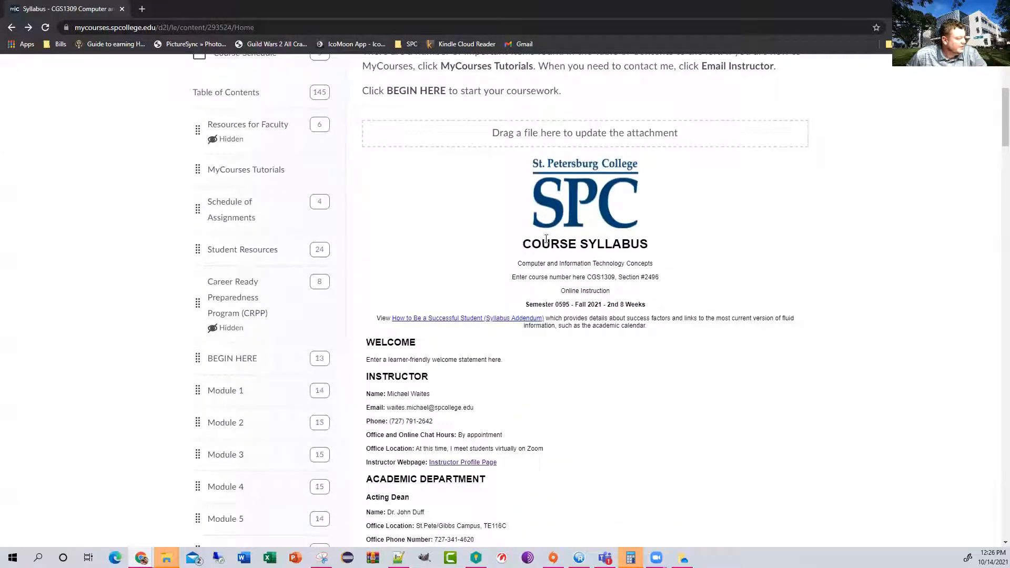
click(231, 358)
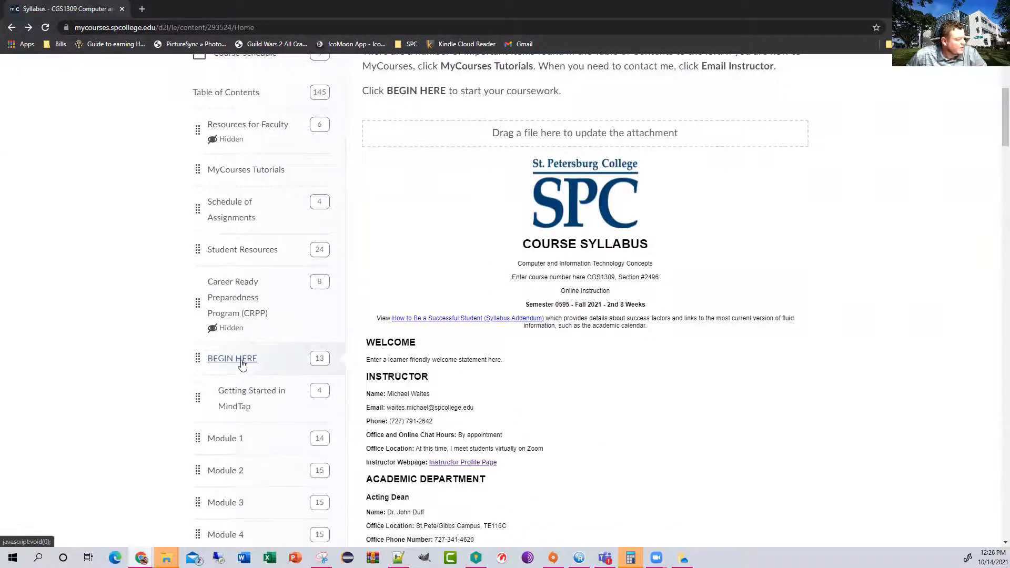
click(231, 358)
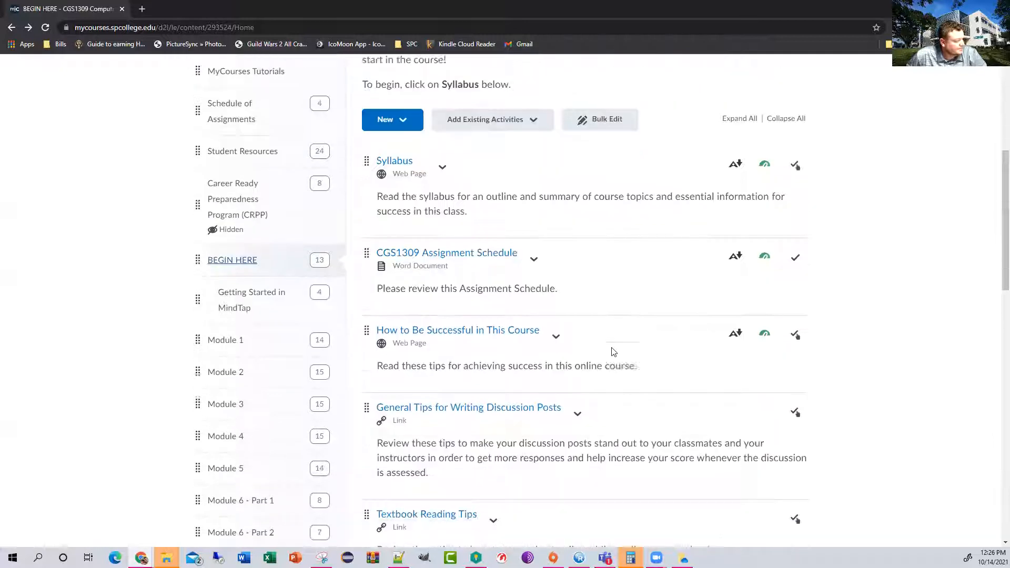
scroll(down, 3)
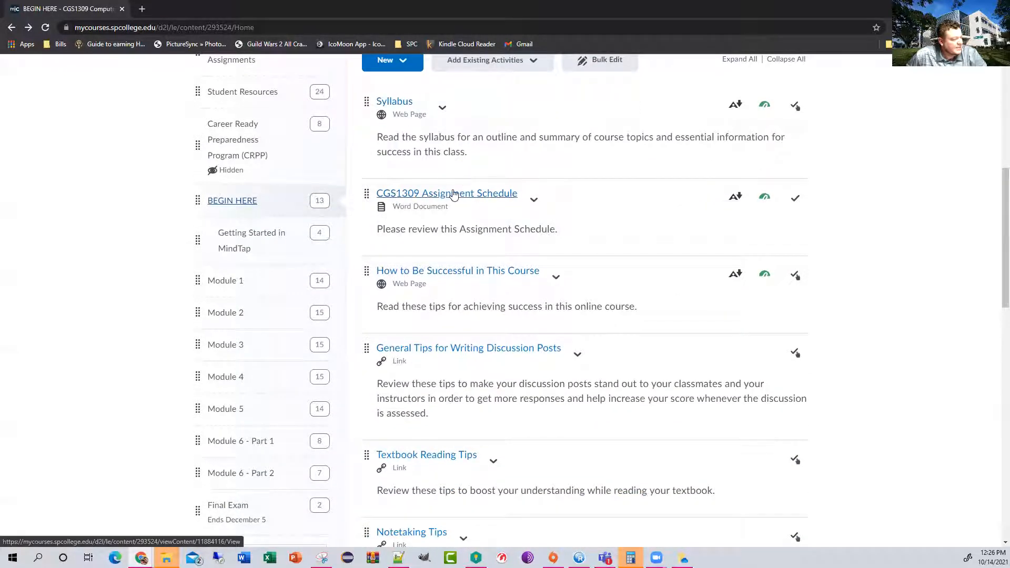
mouse_move(621, 199)
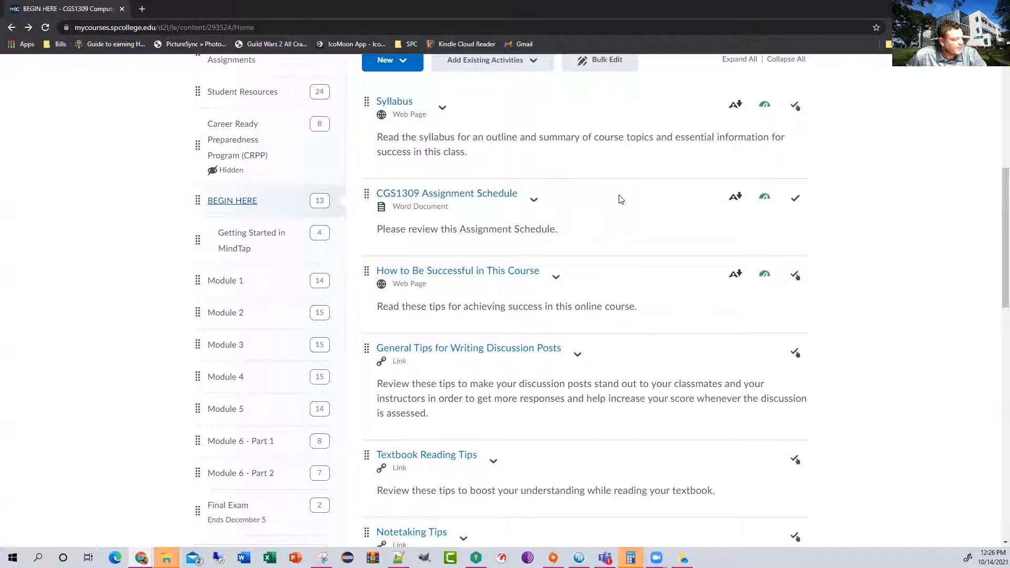
Scroll past the Course Syllabus Quiz to the Getting Started in MindTap sub-module links
scroll(down, 3)
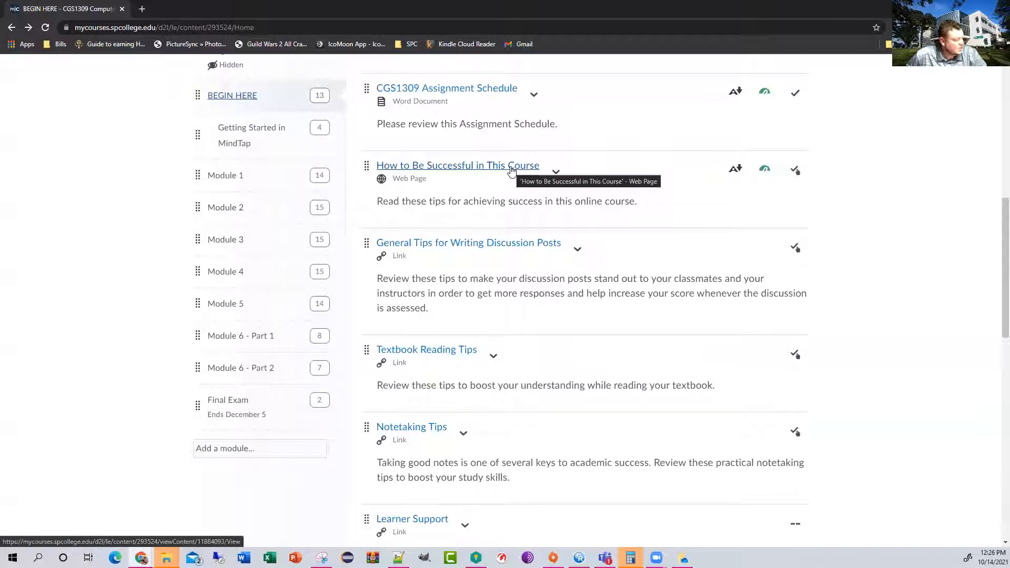
scroll(down, 3)
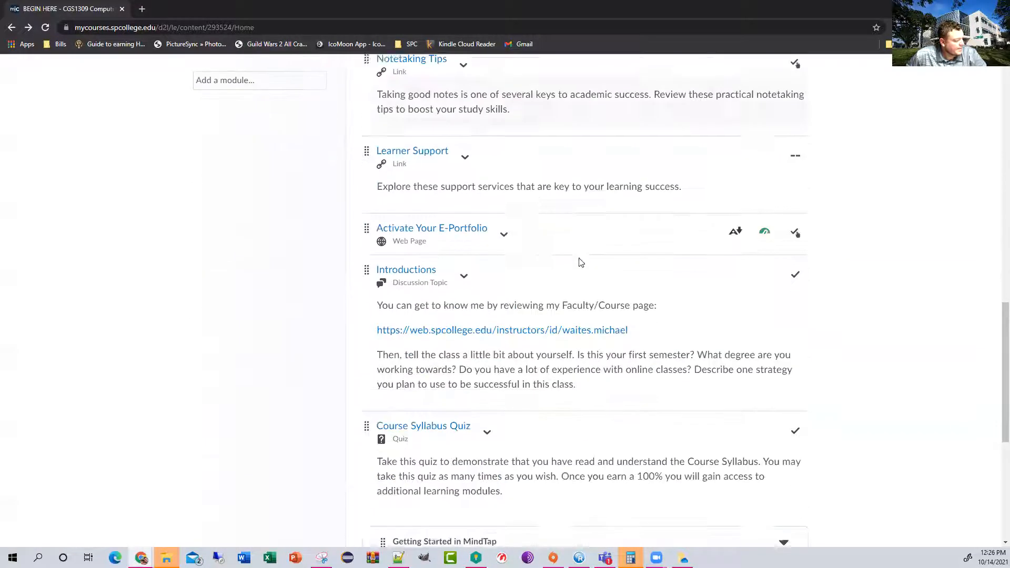
scroll(down, 3)
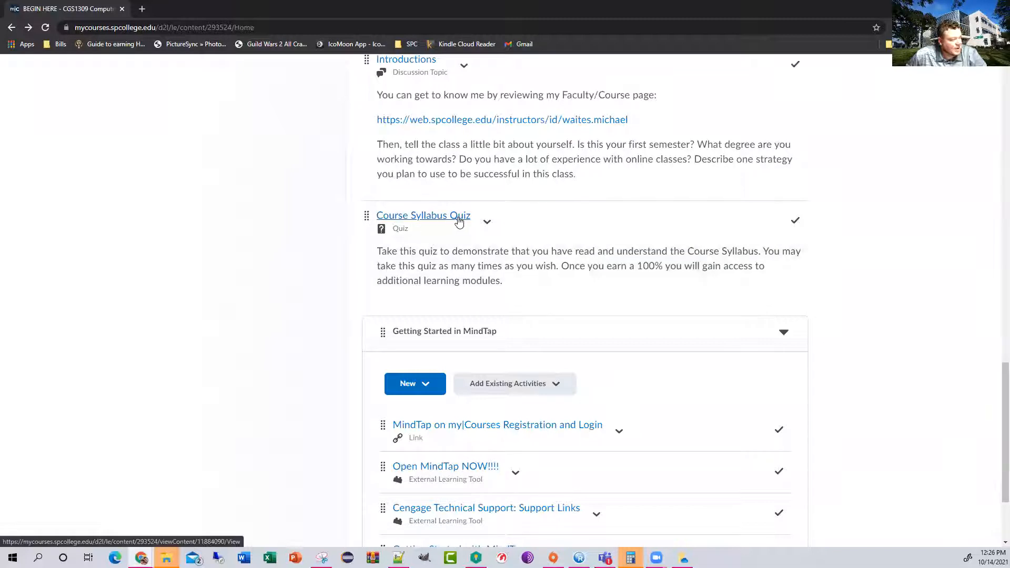
mouse_move(455, 261)
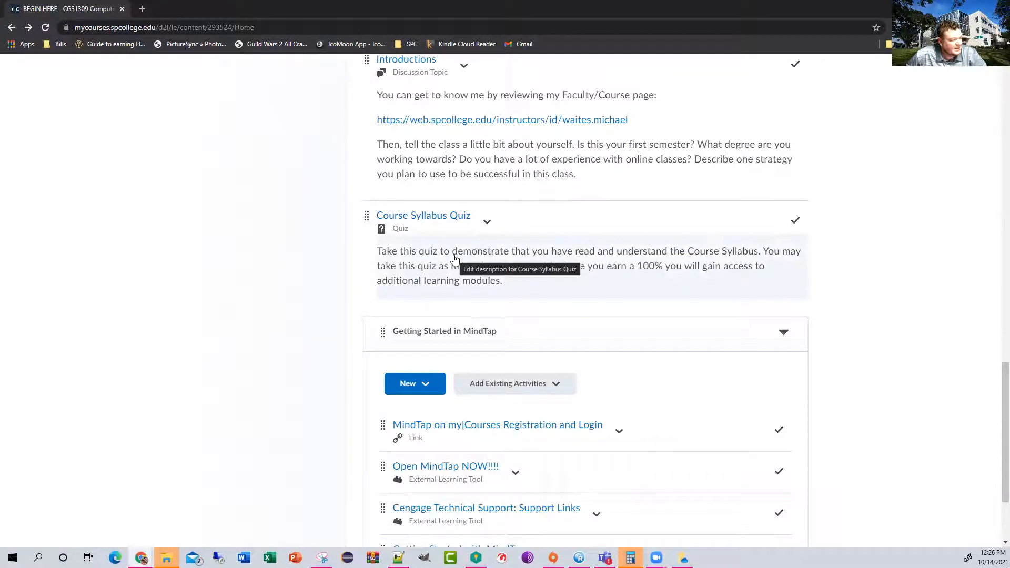
scroll(down, 3)
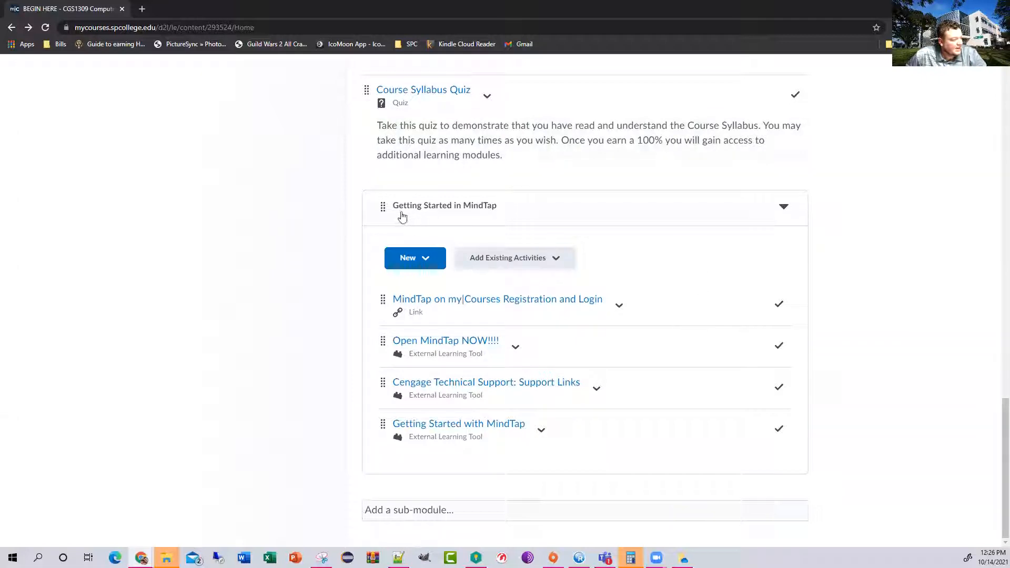
mouse_move(507, 222)
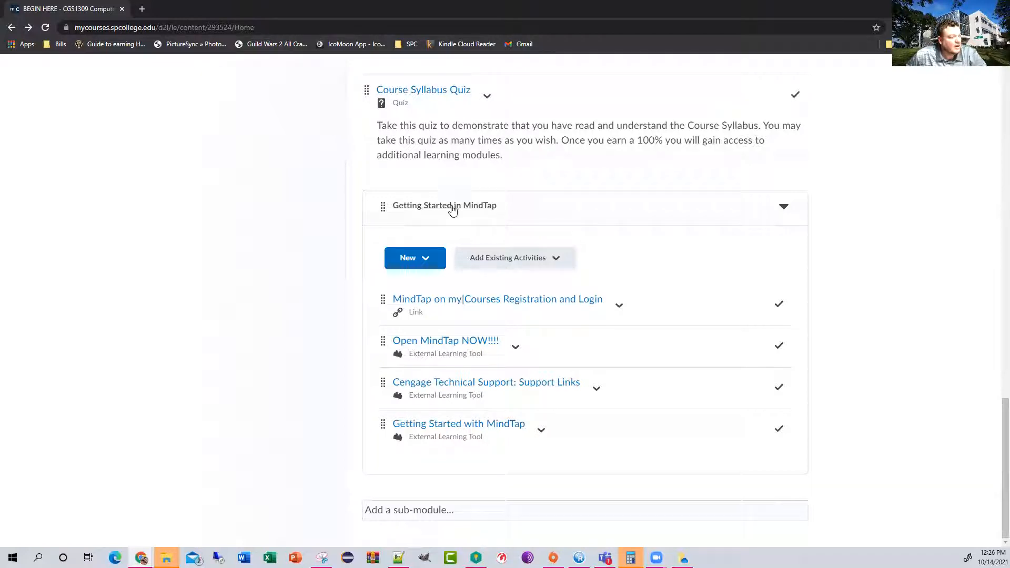
mouse_move(518, 232)
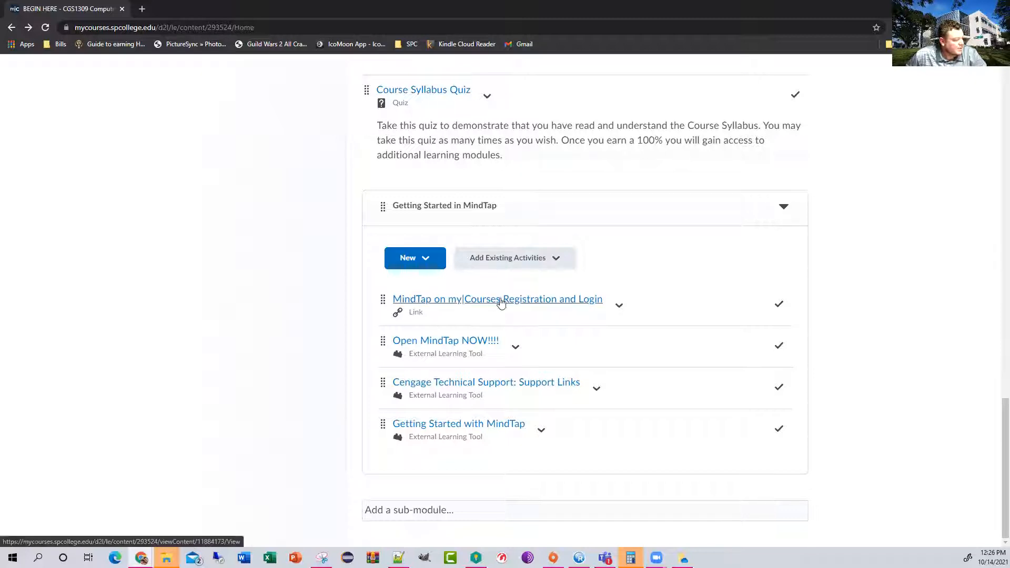
mouse_move(525, 343)
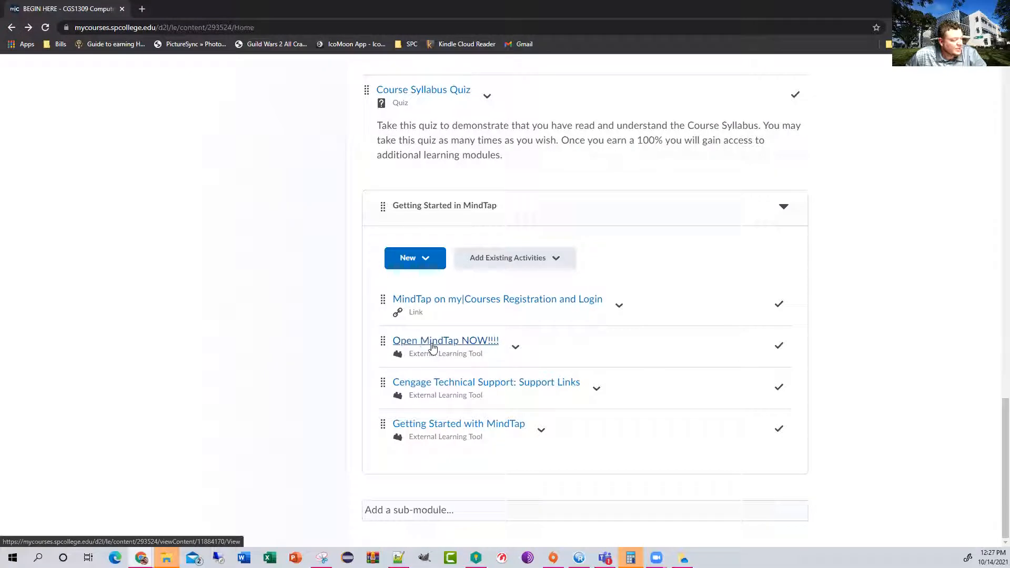
mouse_move(695, 318)
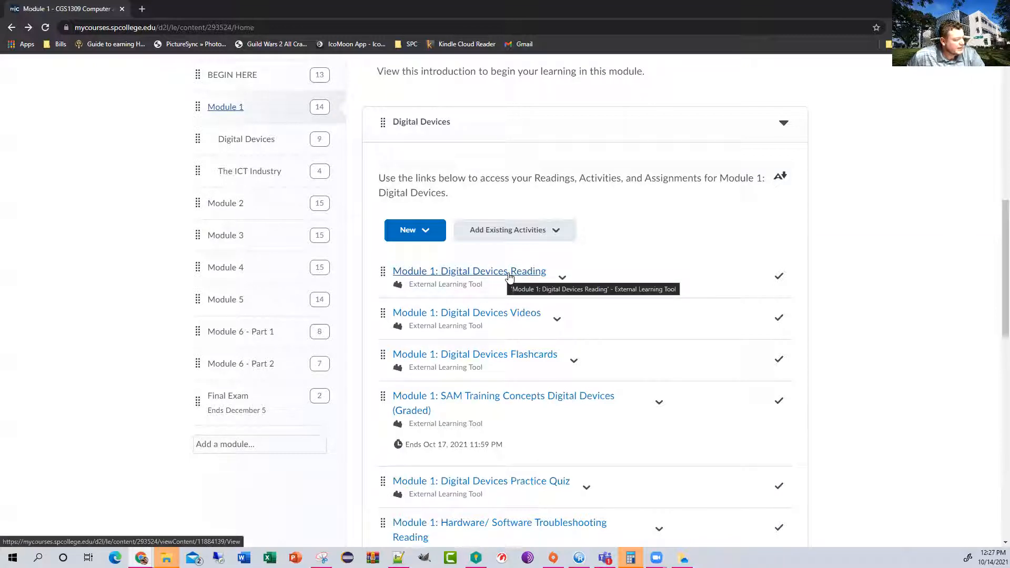
Launch the Module 1: Digital Devices Reading activity, opening MindTap in a new tab
click(469, 271)
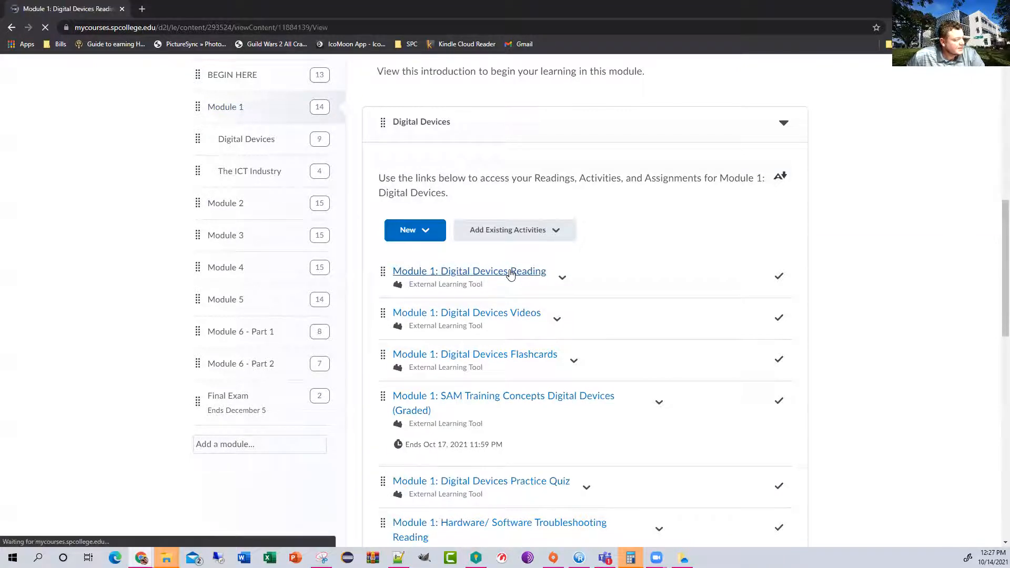
click(469, 270)
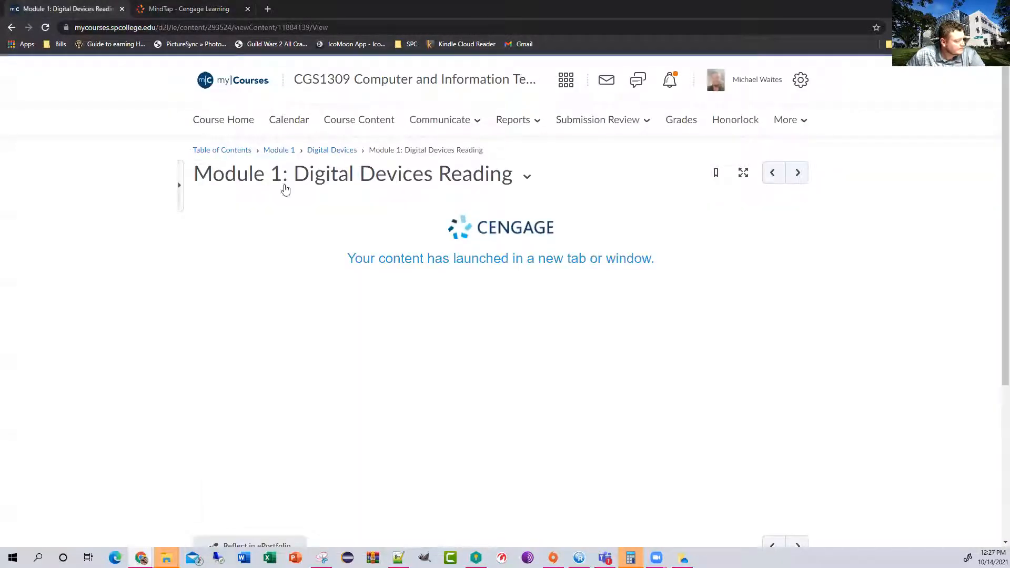
mouse_move(332, 150)
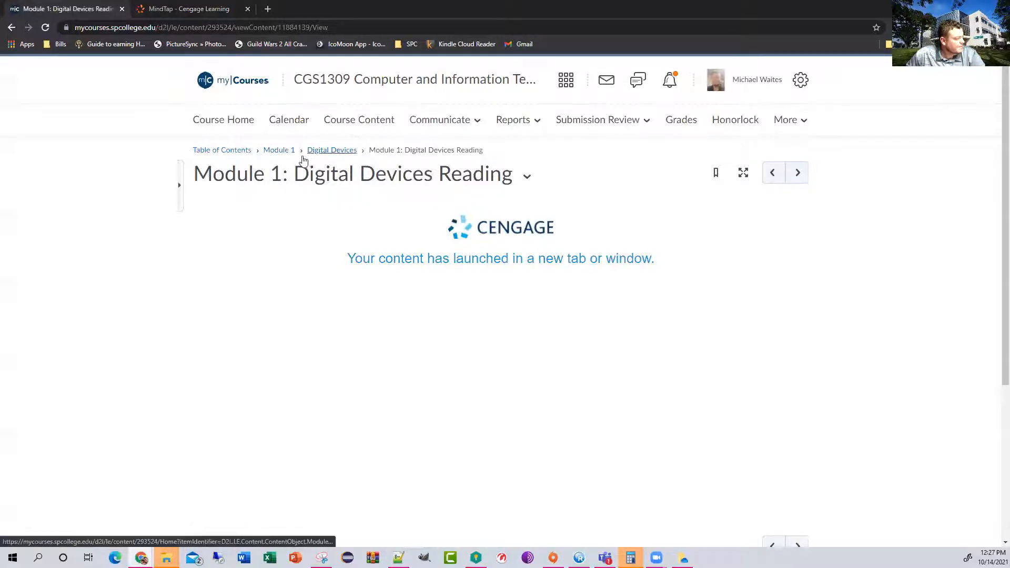
Return via the Digital Devices breadcrumb and review Module 1's Digital Devices and ICT Industry activities
click(279, 149)
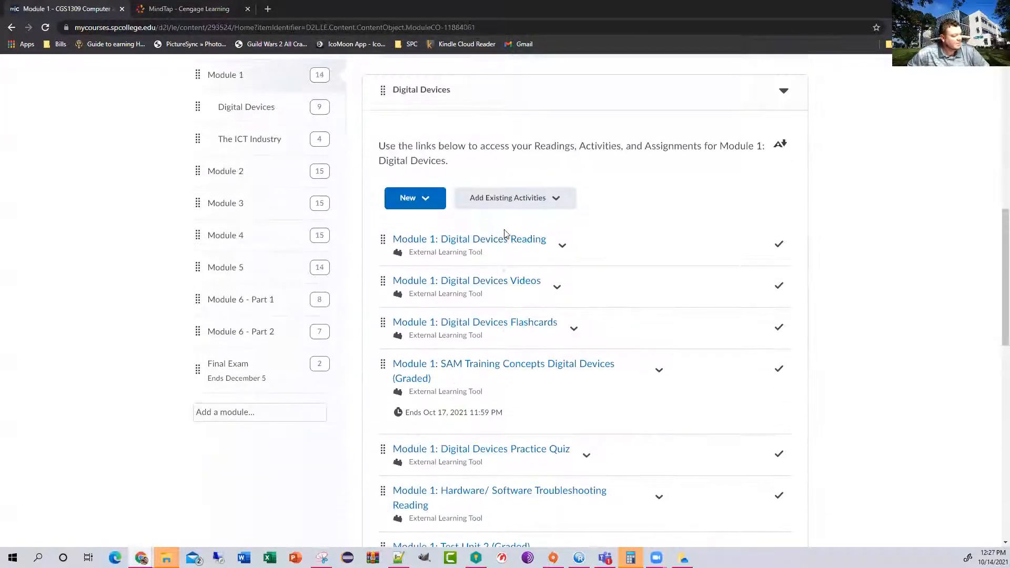
scroll(down, 3)
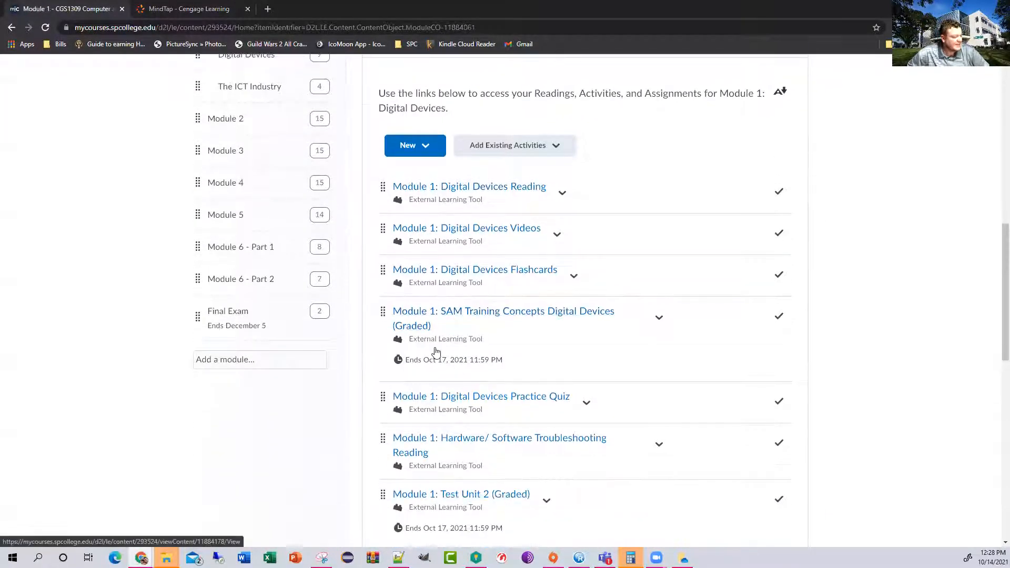
scroll(down, 3)
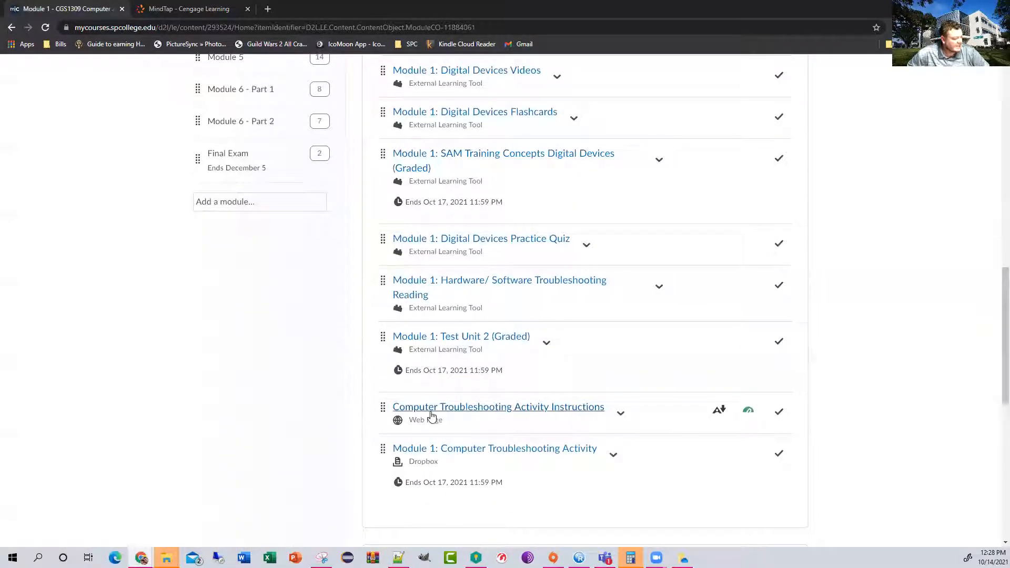
mouse_move(443, 433)
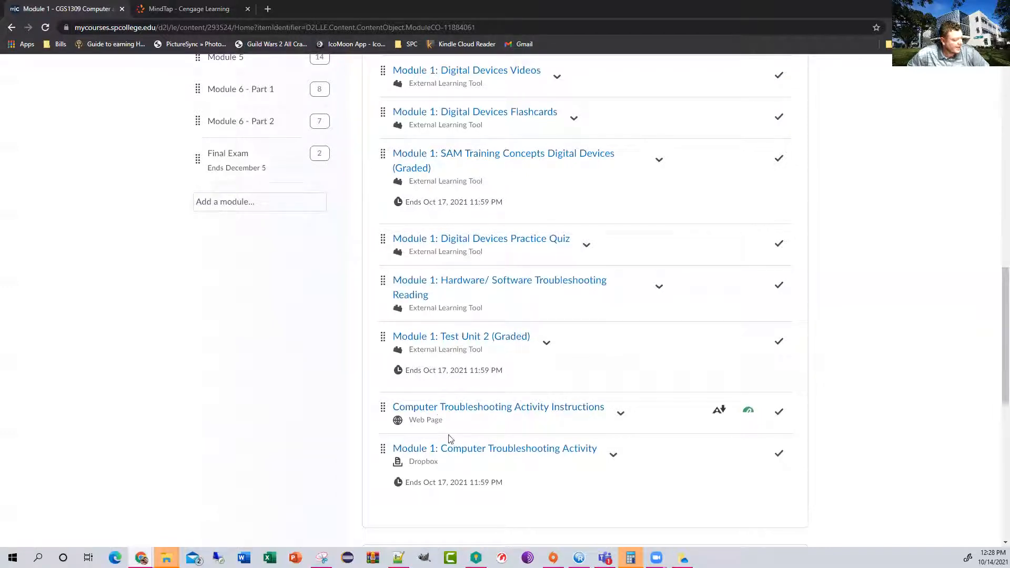
mouse_move(495, 448)
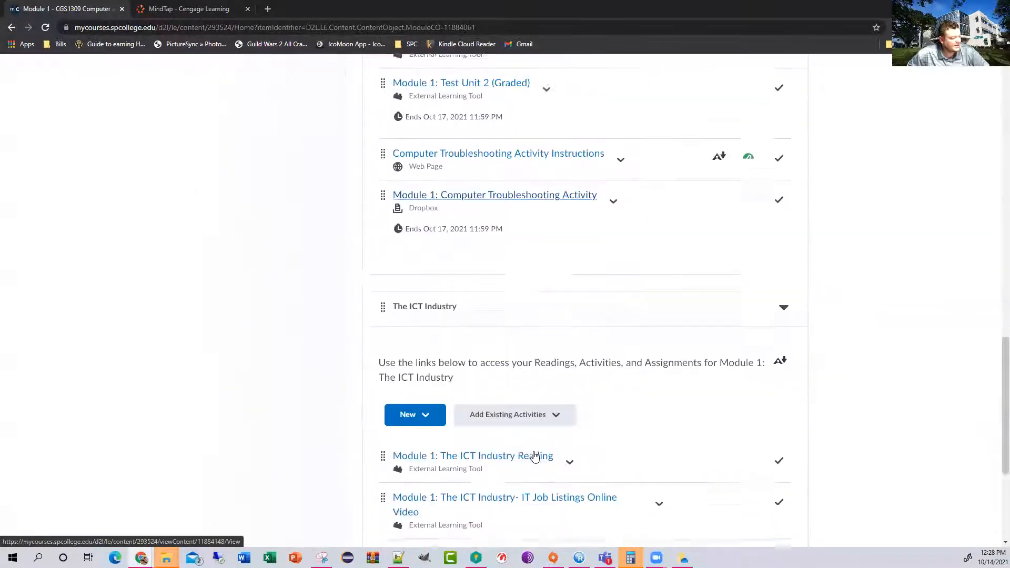
scroll(down, 3)
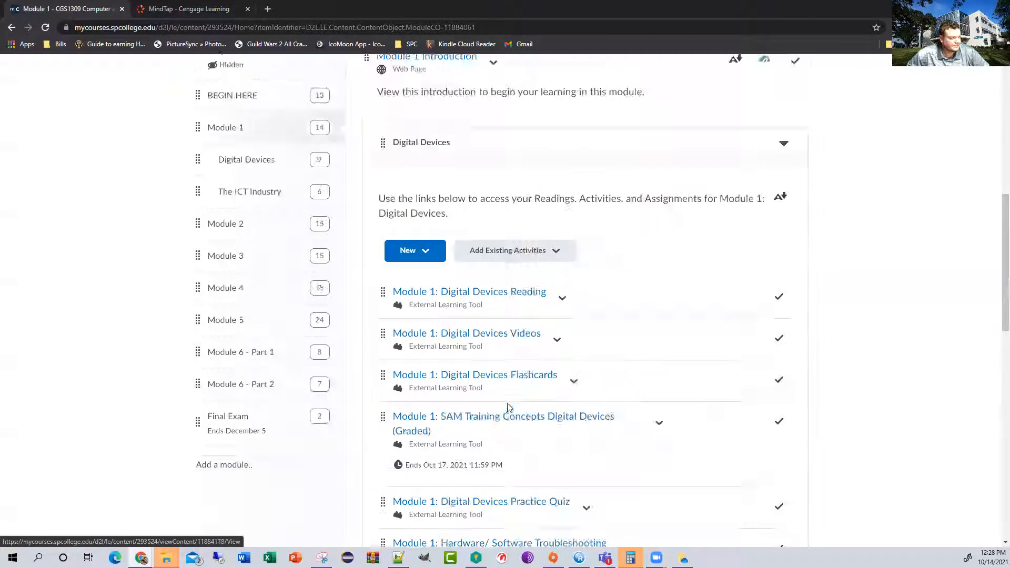
scroll(up, 3)
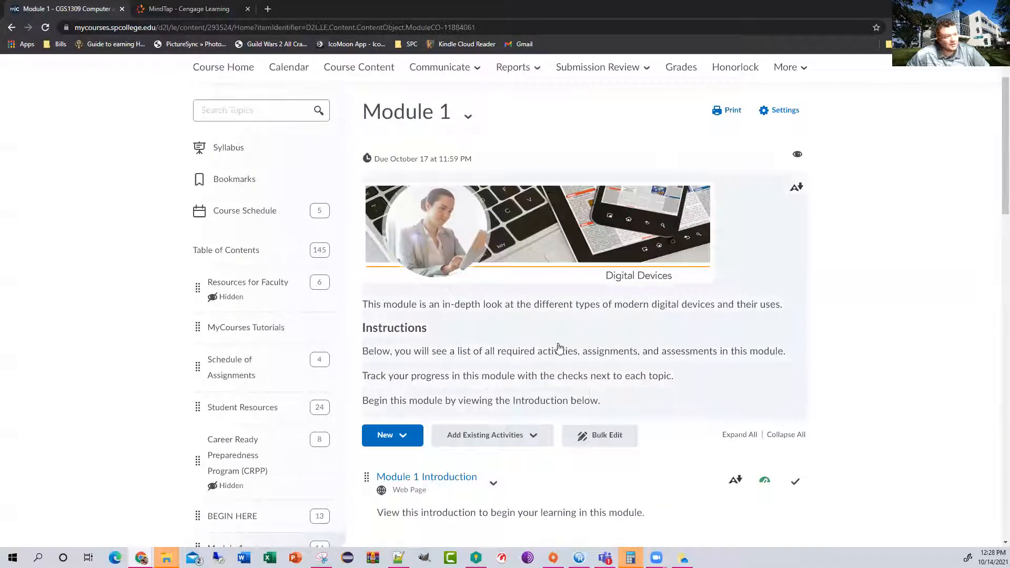